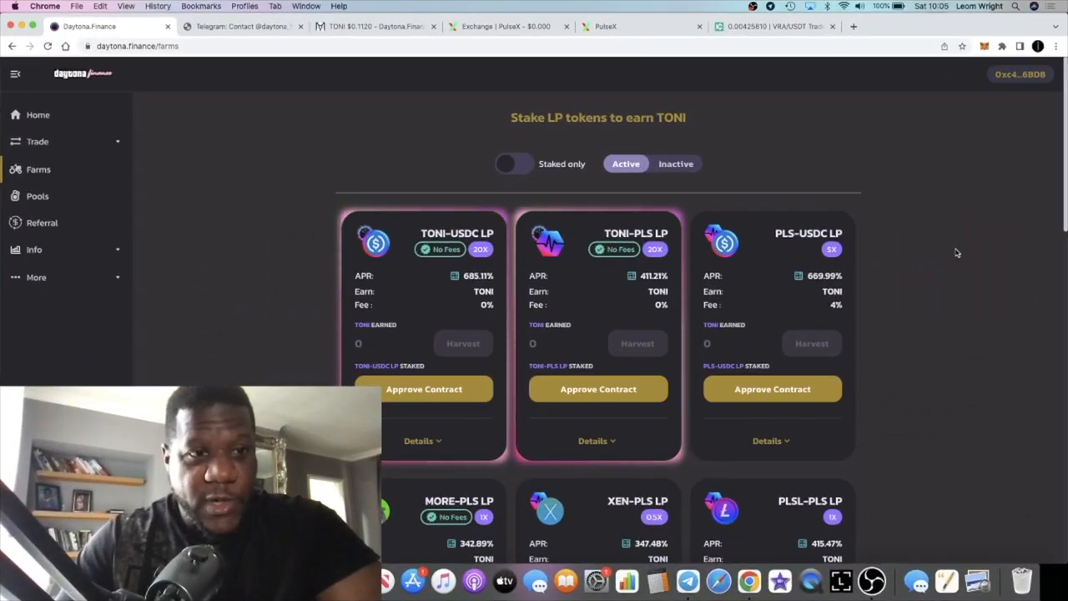
{"action": "mouse_move", "coordinate": [937, 245]}
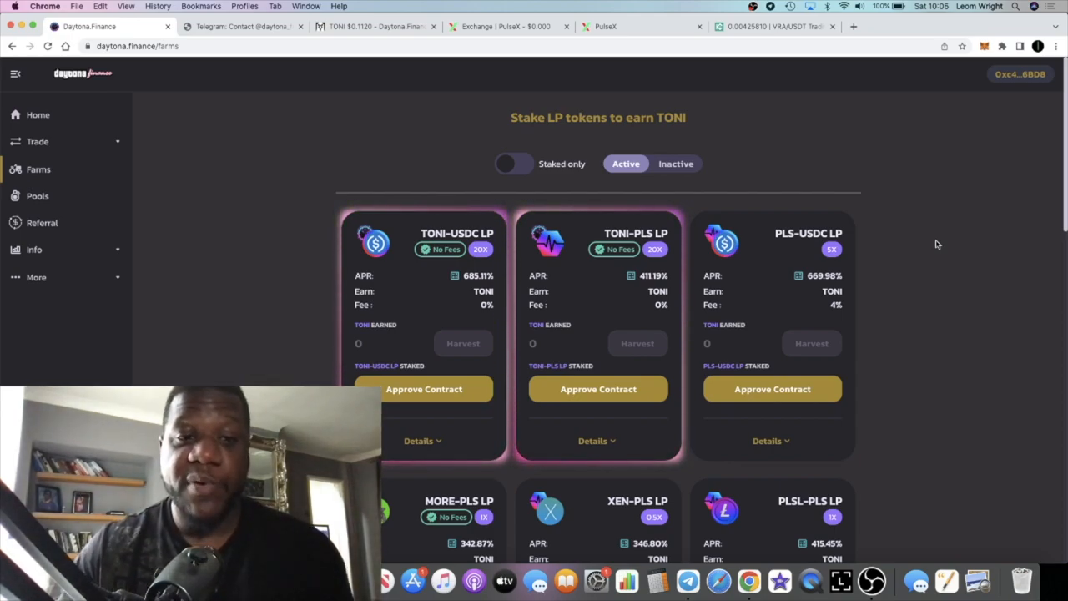
{"action": "mouse_move", "coordinate": [79, 141]}
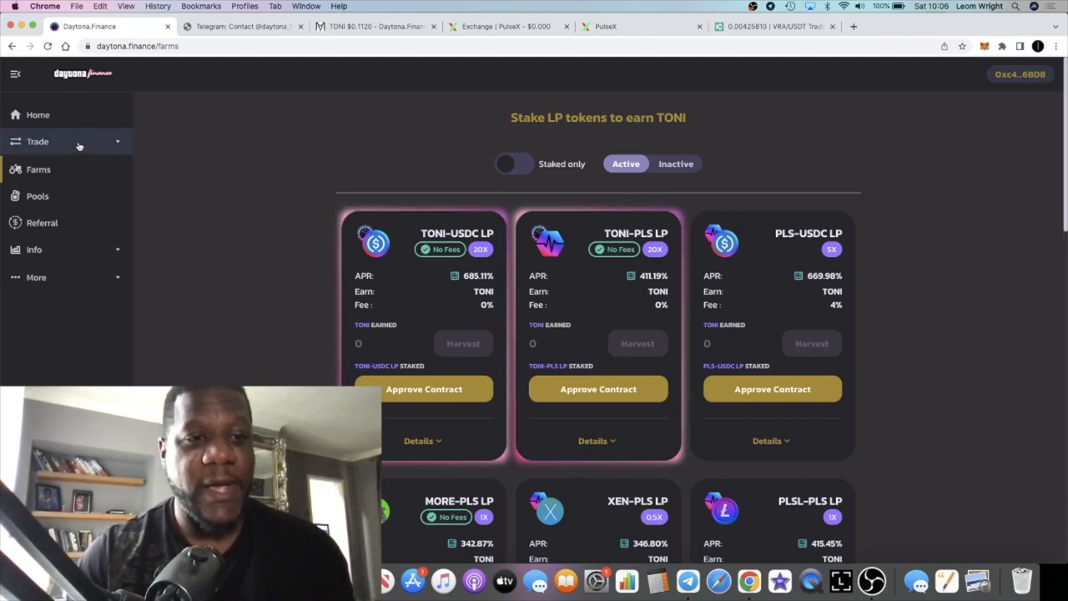
{"action": "mouse_move", "coordinate": [86, 84]}
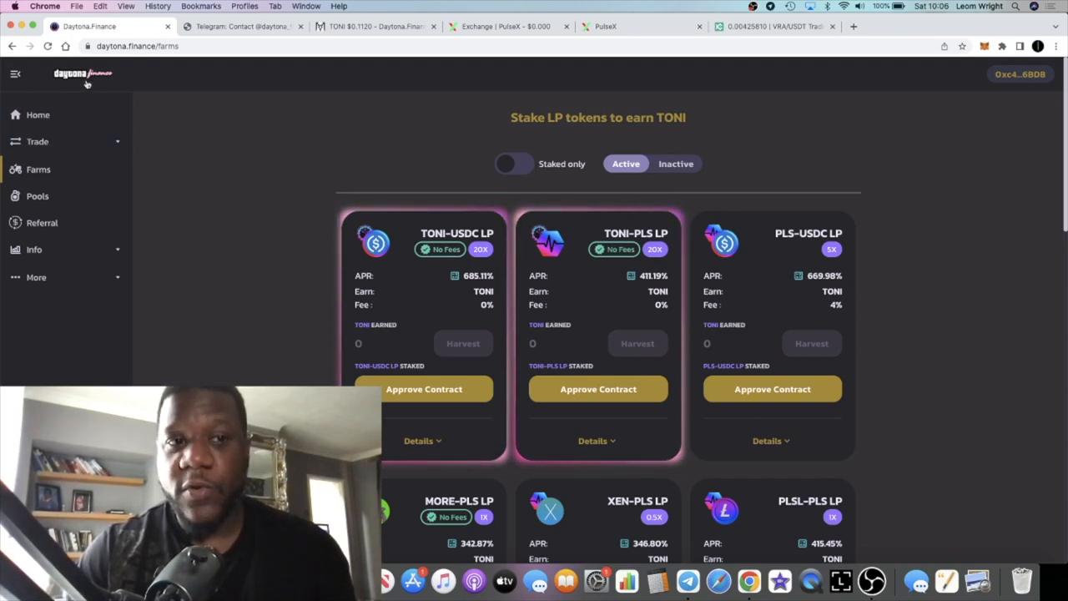
- Go to the Daytona Finance home page and review TONI to harvest, wallet balance, TONI stats and TVL
{"action": "left_click", "coordinate": [38, 114]}
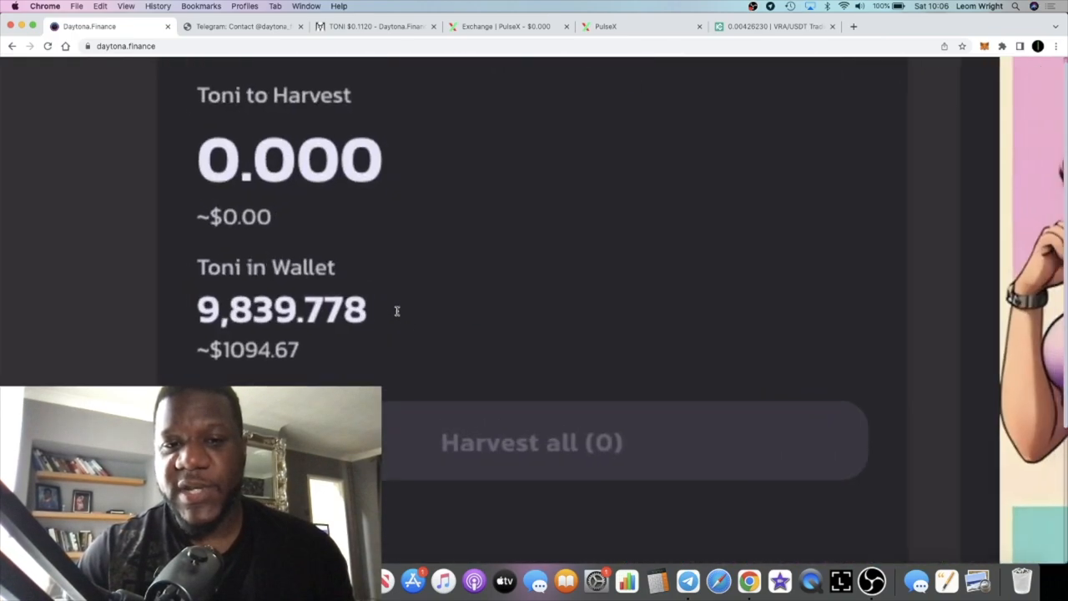
{"action": "scroll", "scroll_direction": "down", "scroll_amount": 3}
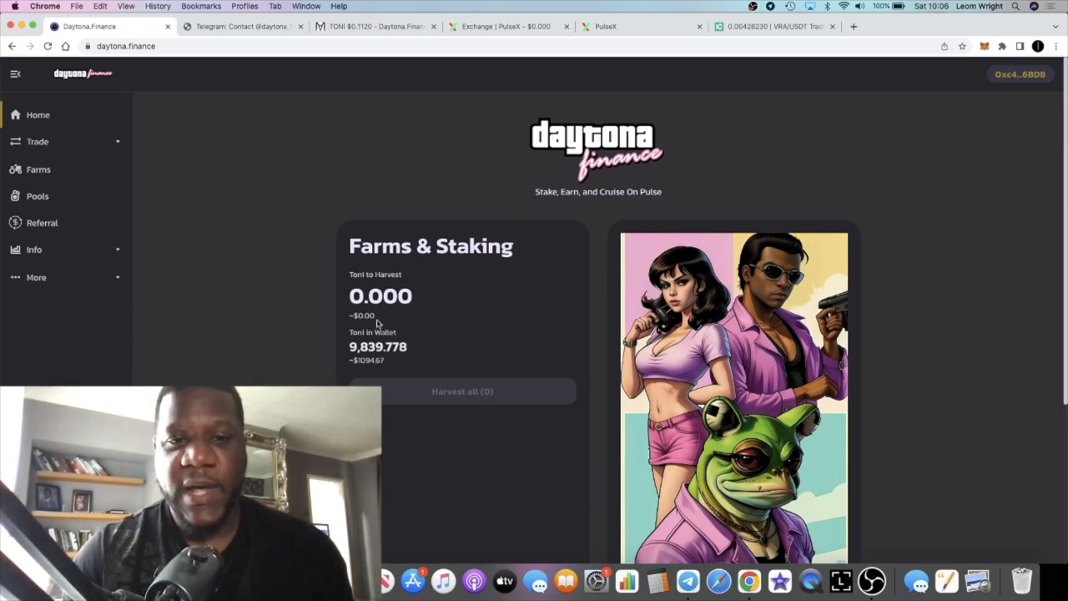
{"action": "scroll", "scroll_direction": "down", "scroll_amount": 3}
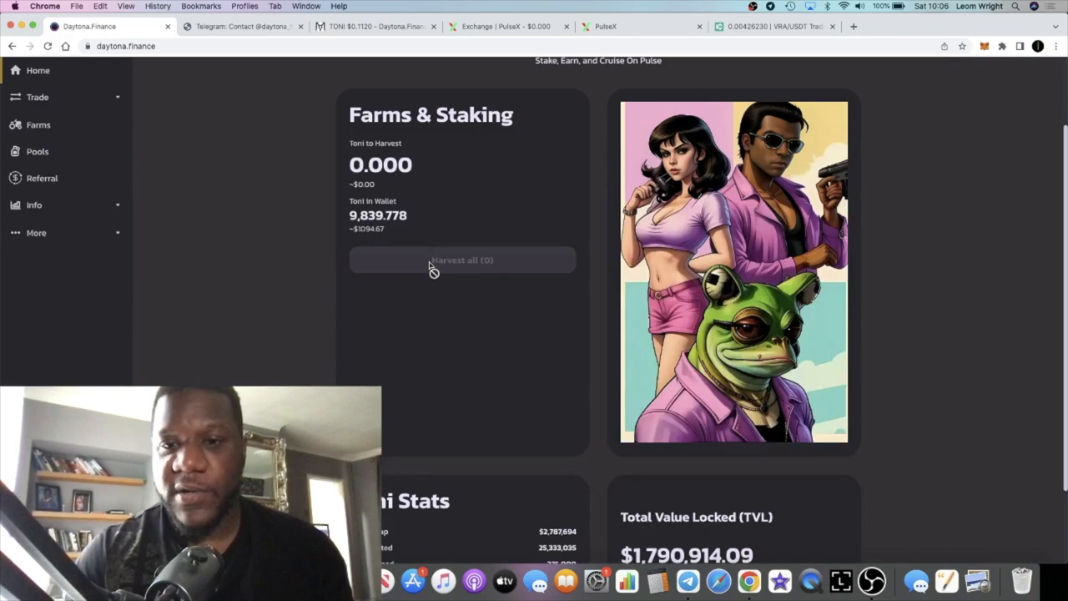
{"action": "scroll", "scroll_direction": "down", "scroll_amount": 3}
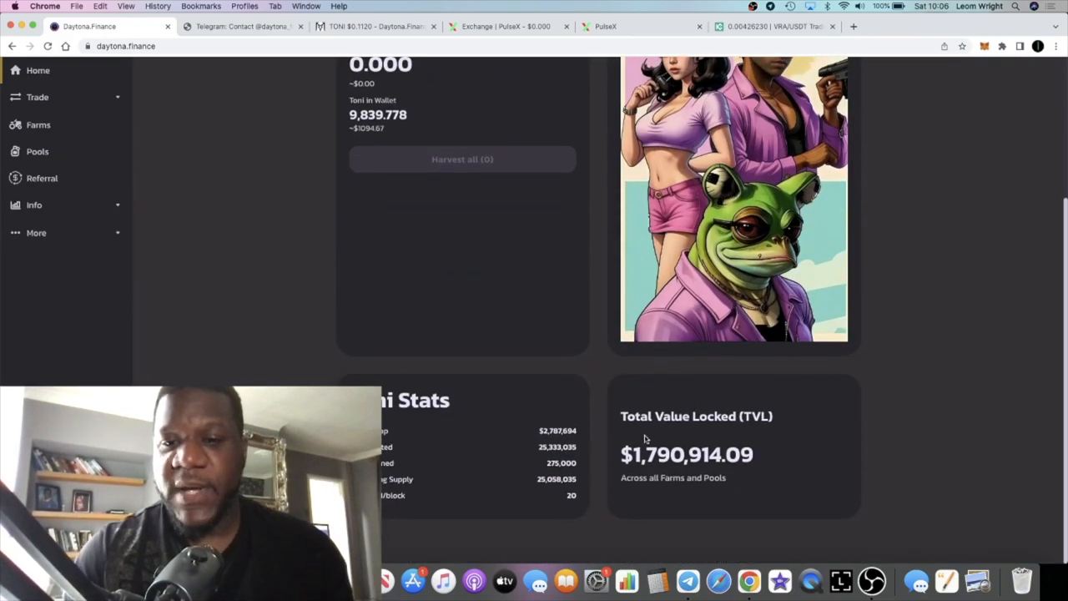
{"action": "scroll", "scroll_direction": "down", "scroll_amount": 3}
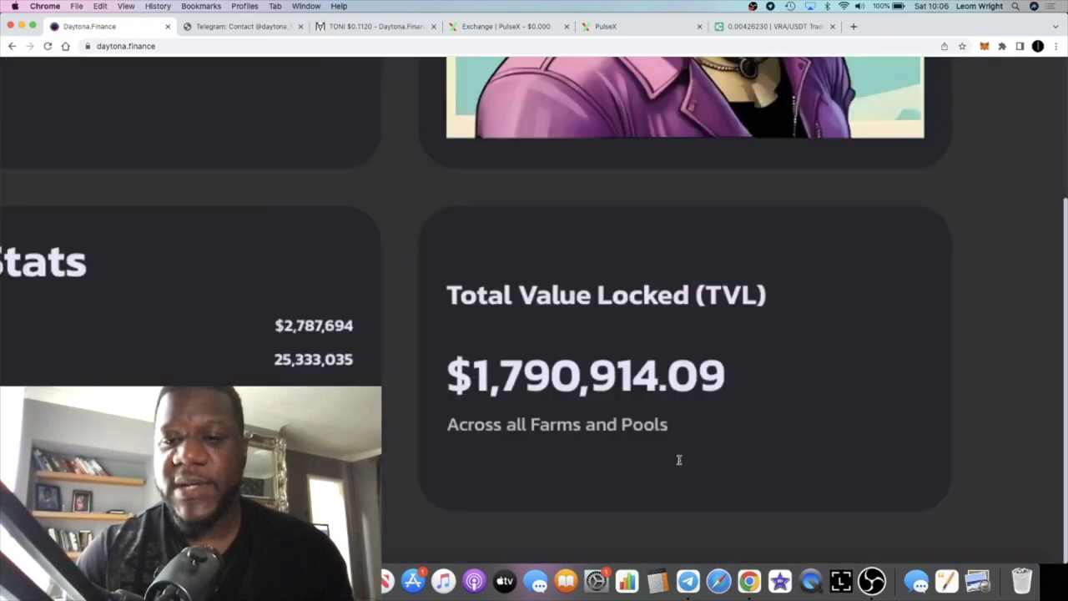
{"action": "scroll", "scroll_direction": "down", "scroll_amount": 3}
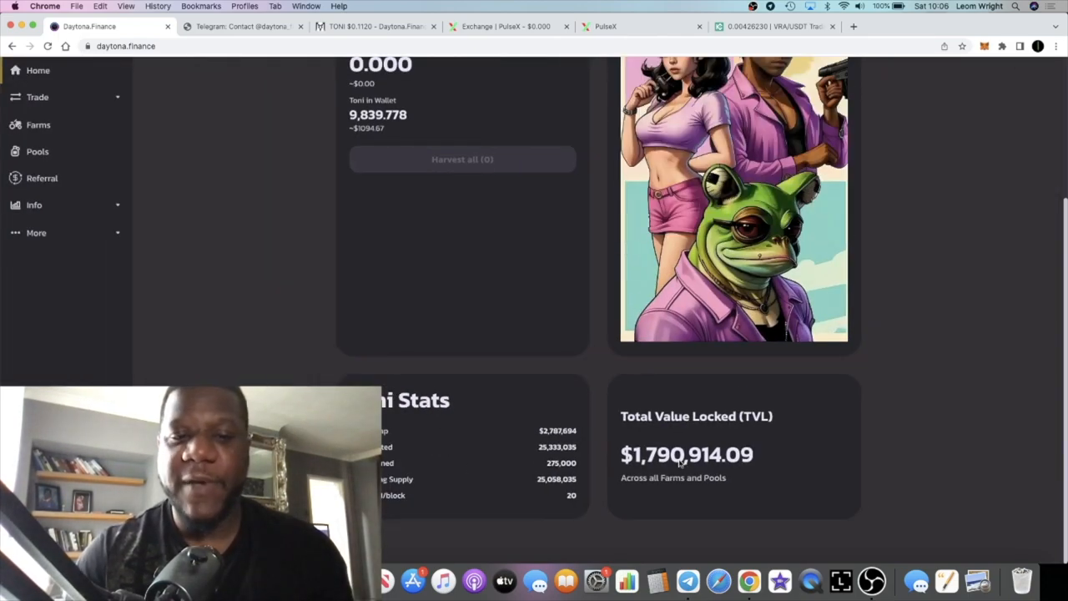
{"action": "scroll", "scroll_direction": "down", "scroll_amount": 3}
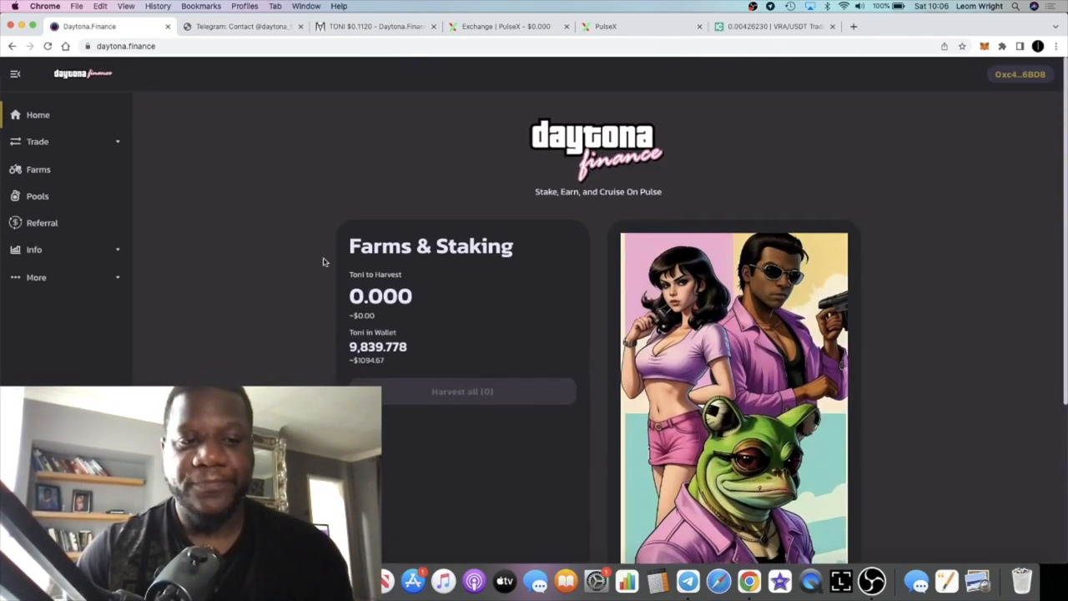
- Switch to the DexScreener tab showing the TONI/WPLS PulseX 4h chart
{"action": "left_click", "coordinate": [373, 26]}
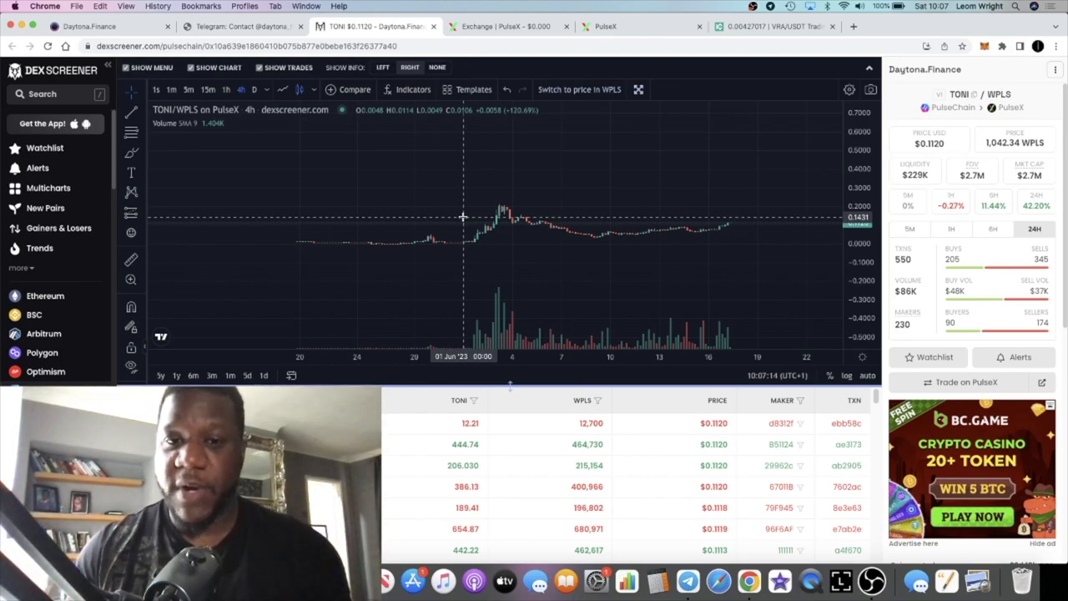
{"action": "mouse_move", "coordinate": [487, 232]}
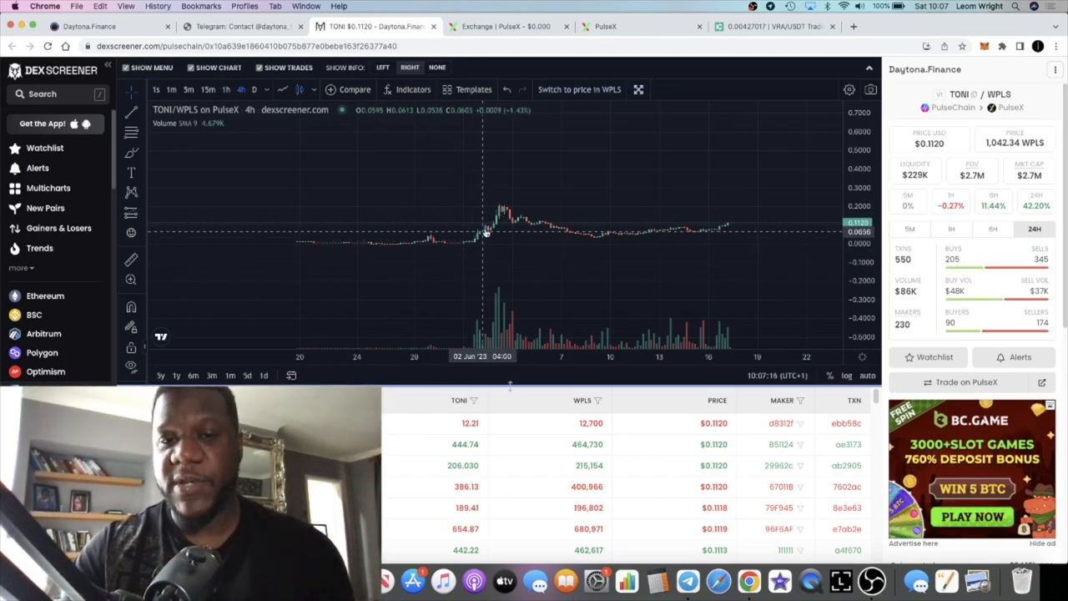
{"action": "mouse_move", "coordinate": [601, 231]}
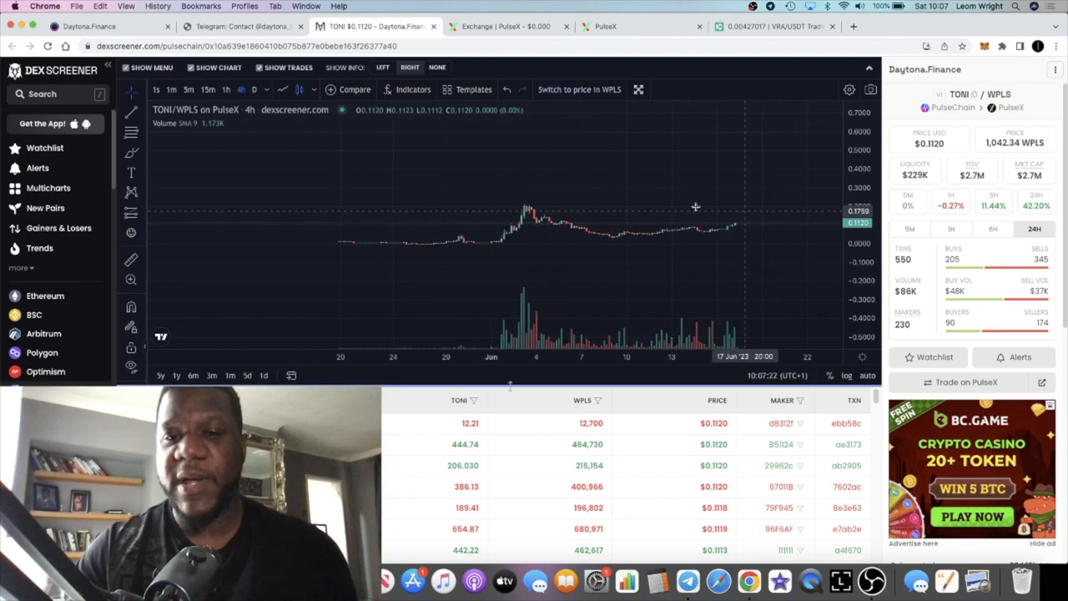
{"action": "mouse_move", "coordinate": [543, 203]}
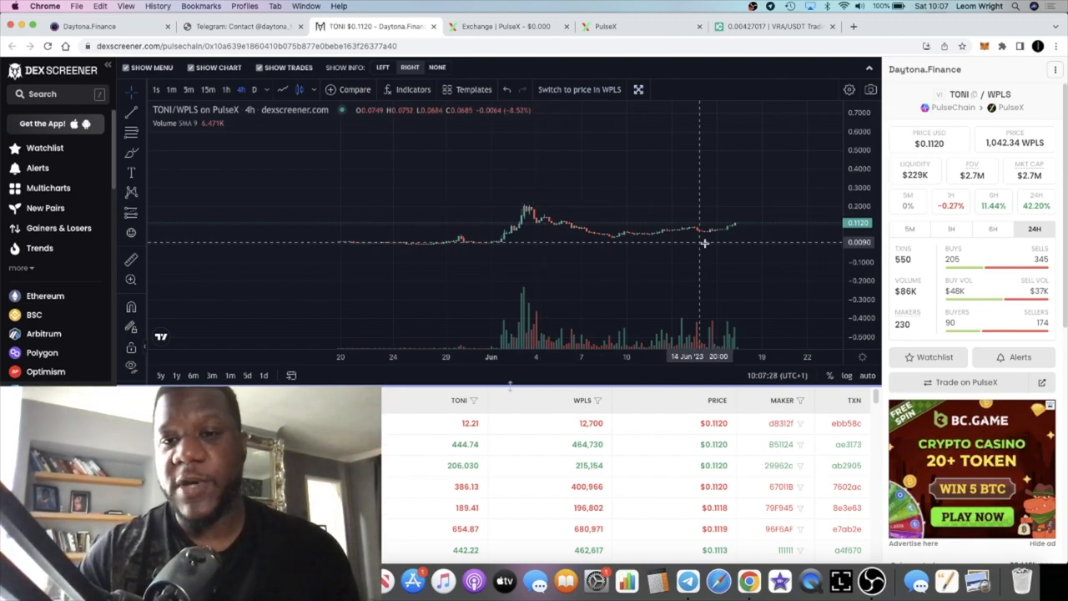
{"action": "mouse_move", "coordinate": [745, 219]}
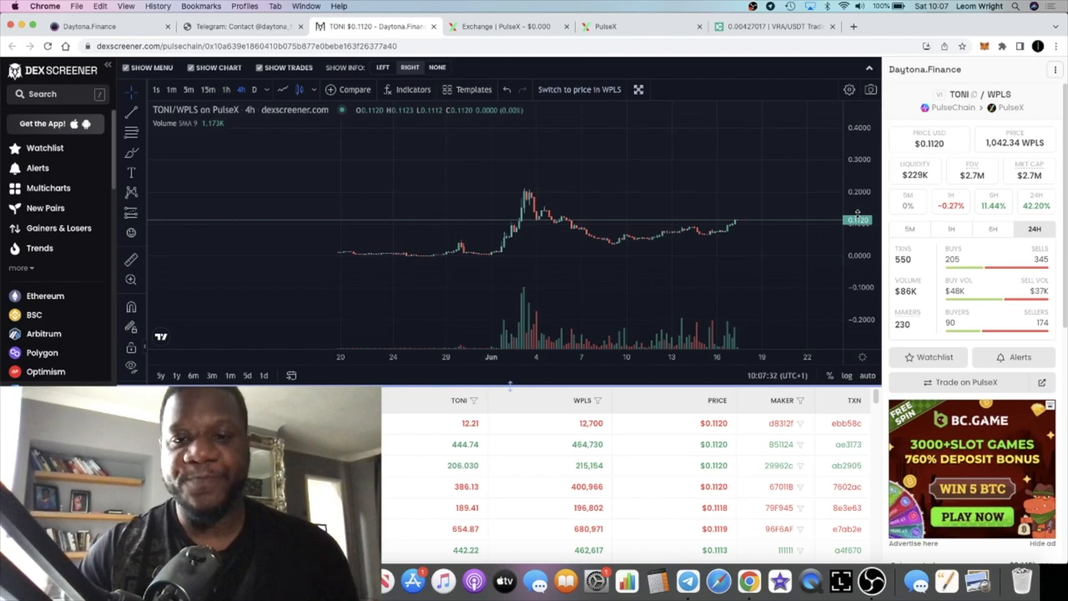
{"action": "mouse_move", "coordinate": [695, 202]}
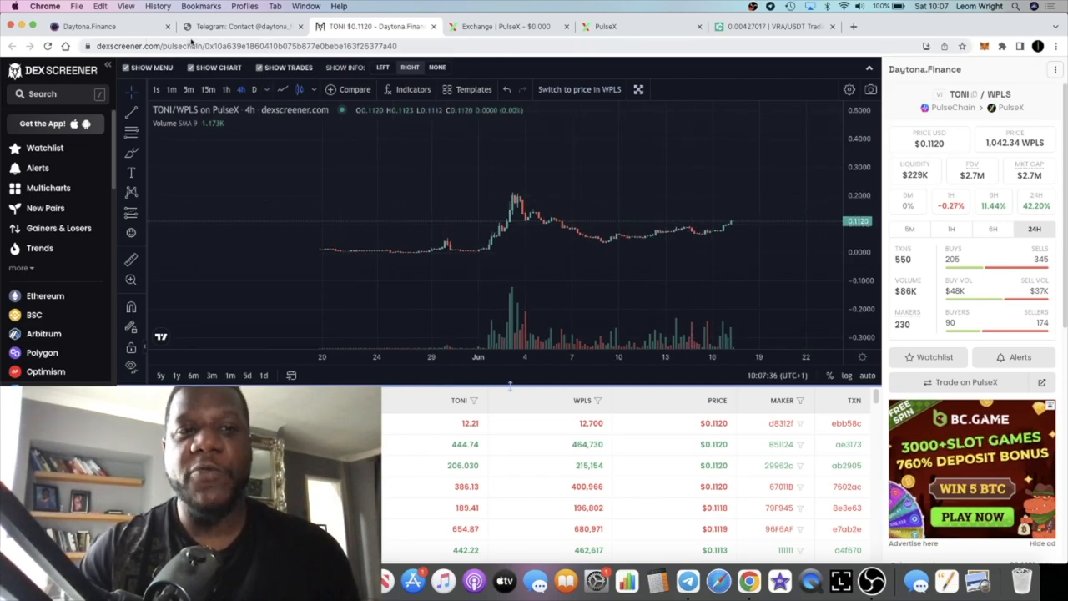
- Return to Daytona Finance and open the Pools page listing HEX, INC and MORE pools
{"action": "left_click", "coordinate": [88, 26]}
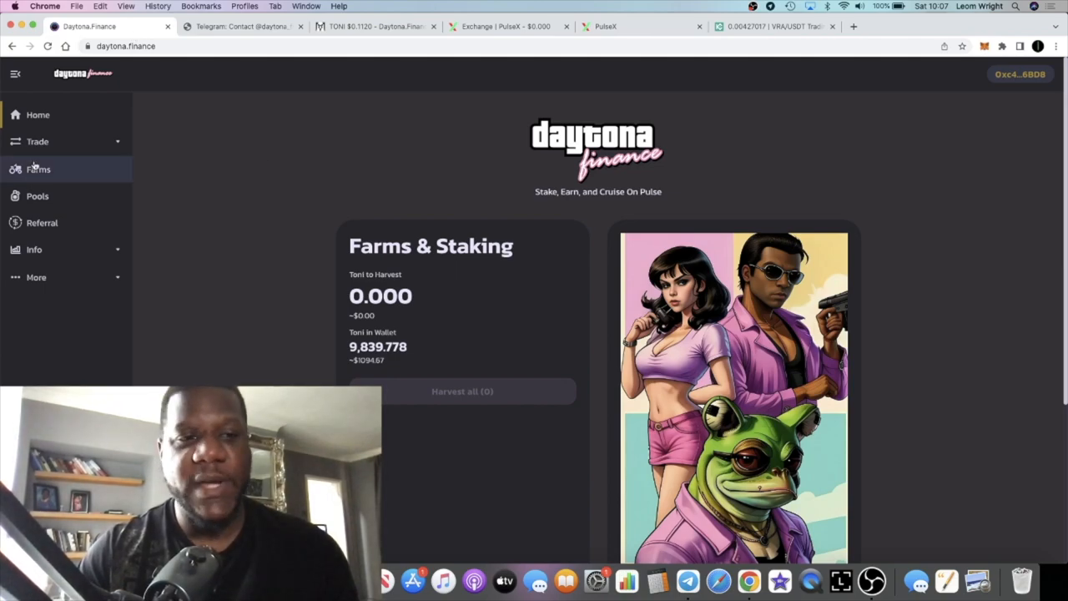
{"action": "left_click", "coordinate": [37, 195]}
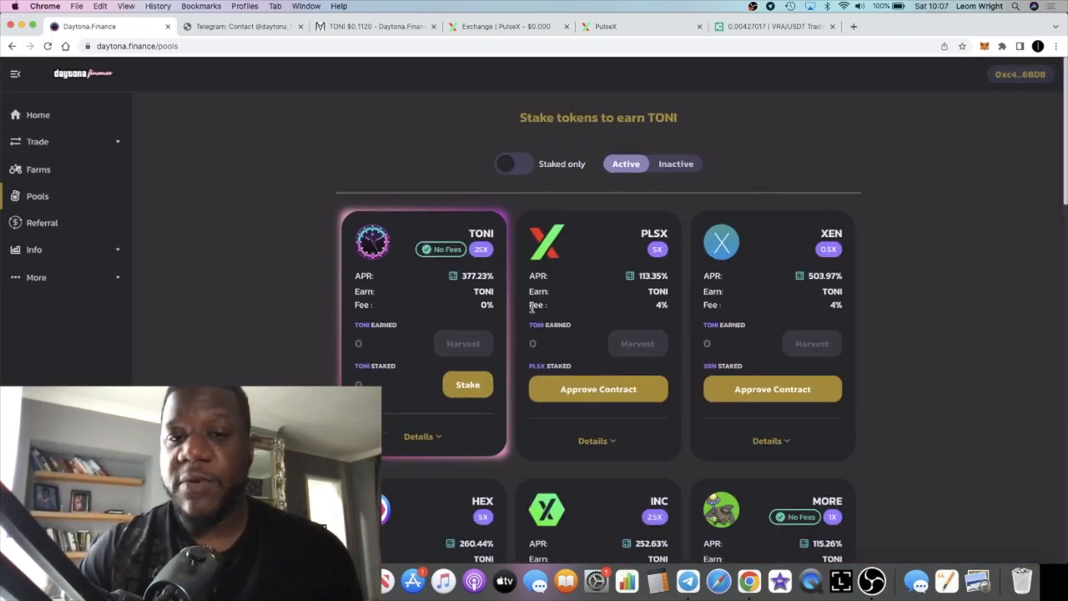
{"action": "mouse_move", "coordinate": [471, 306]}
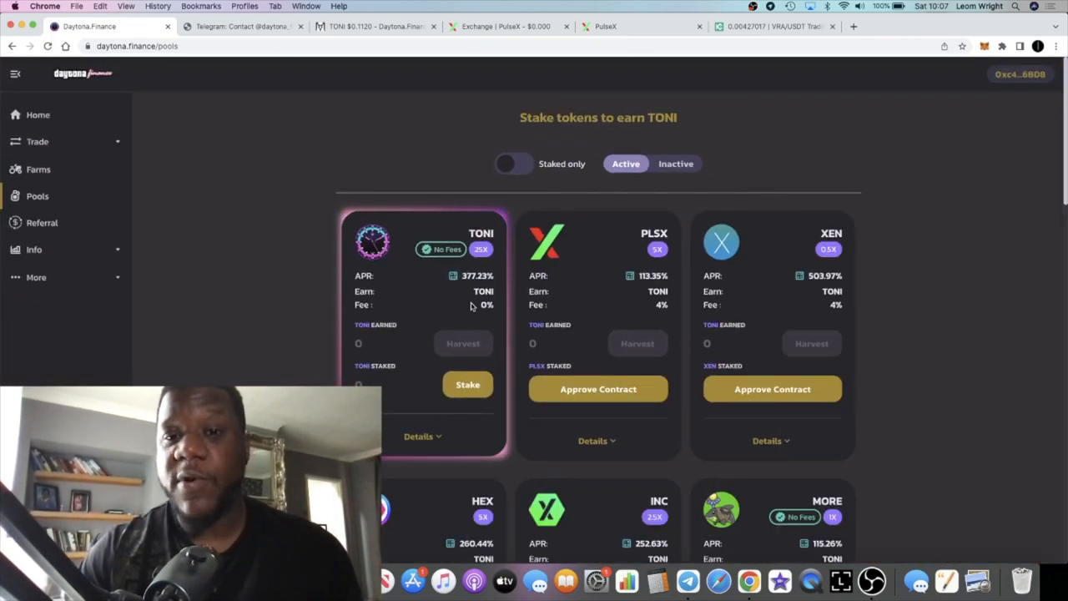
{"action": "mouse_move", "coordinate": [618, 259]}
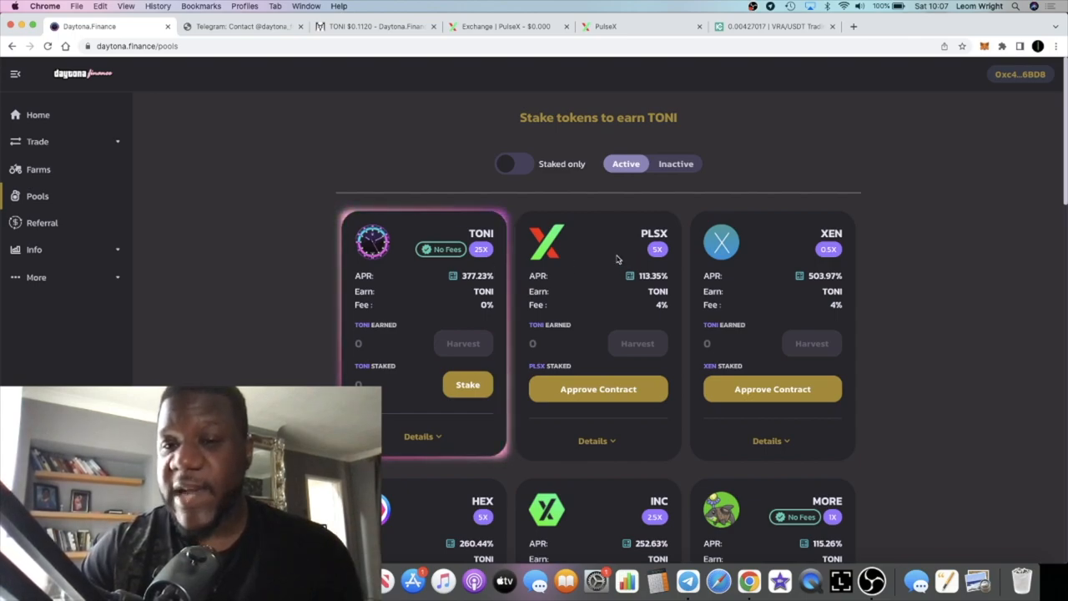
{"action": "scroll", "scroll_direction": "down", "scroll_amount": 3}
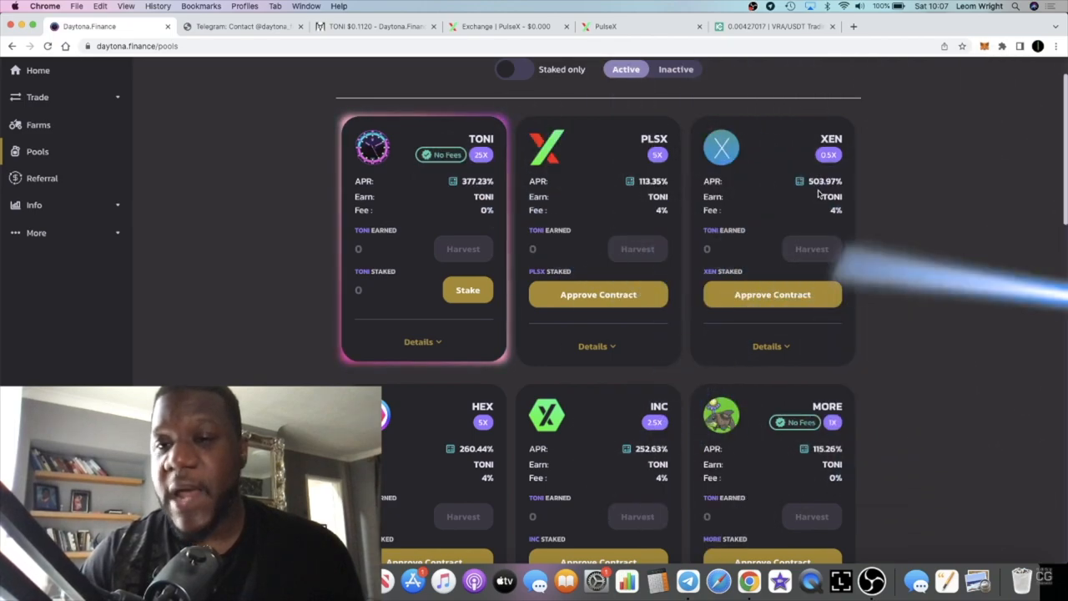
{"action": "scroll", "scroll_direction": "down", "scroll_amount": 3}
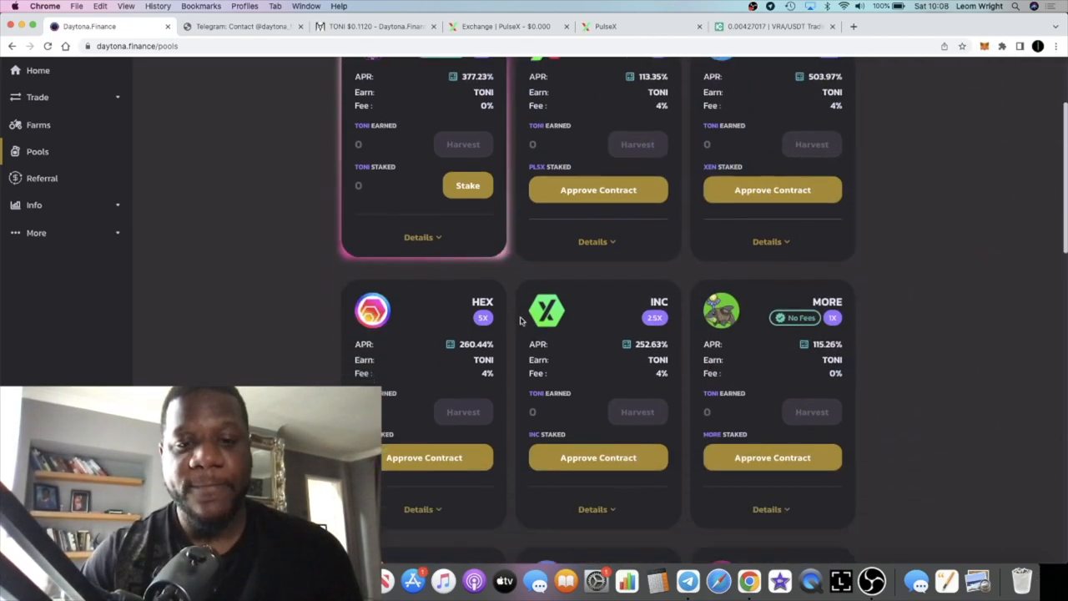
- Scroll through the WPLS and WETH pools down to the eHEX, pWBTC and eDAI pools
{"action": "scroll", "scroll_direction": "down", "scroll_amount": 3}
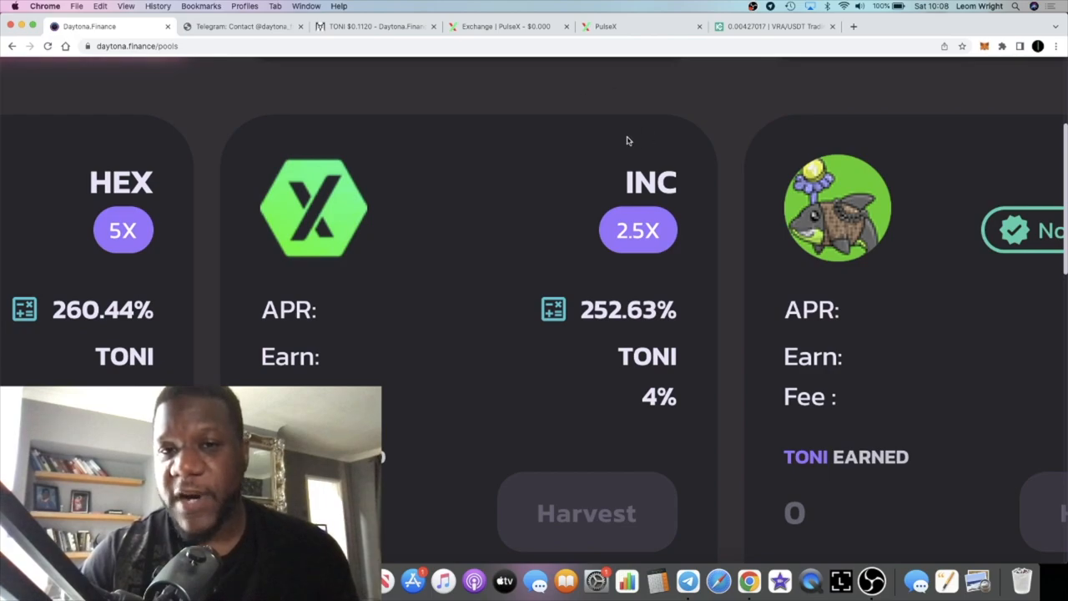
{"action": "mouse_move", "coordinate": [609, 282]}
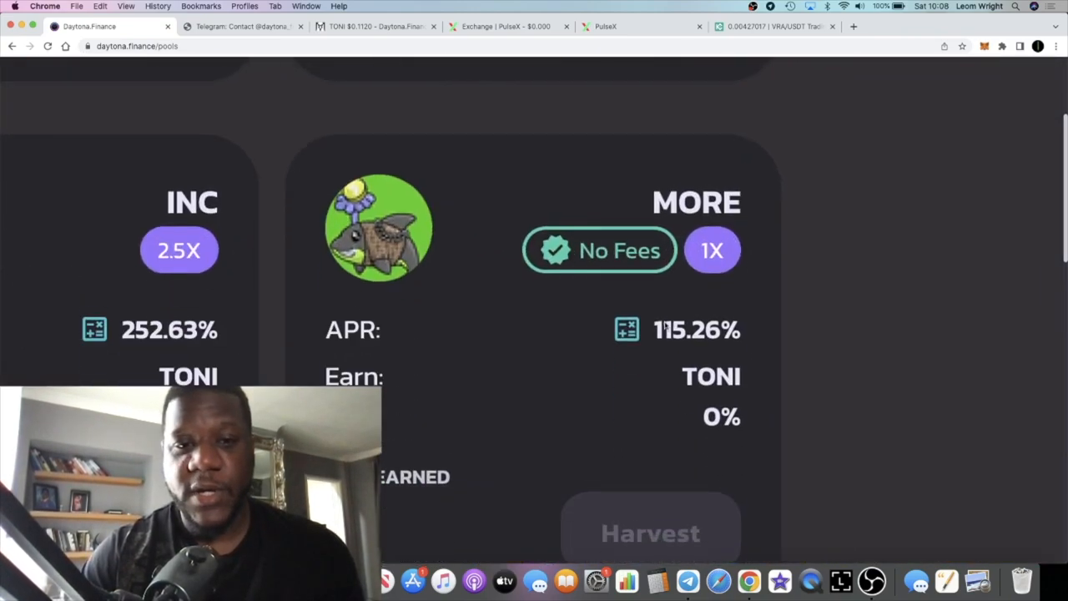
{"action": "scroll", "scroll_direction": "down", "scroll_amount": 3}
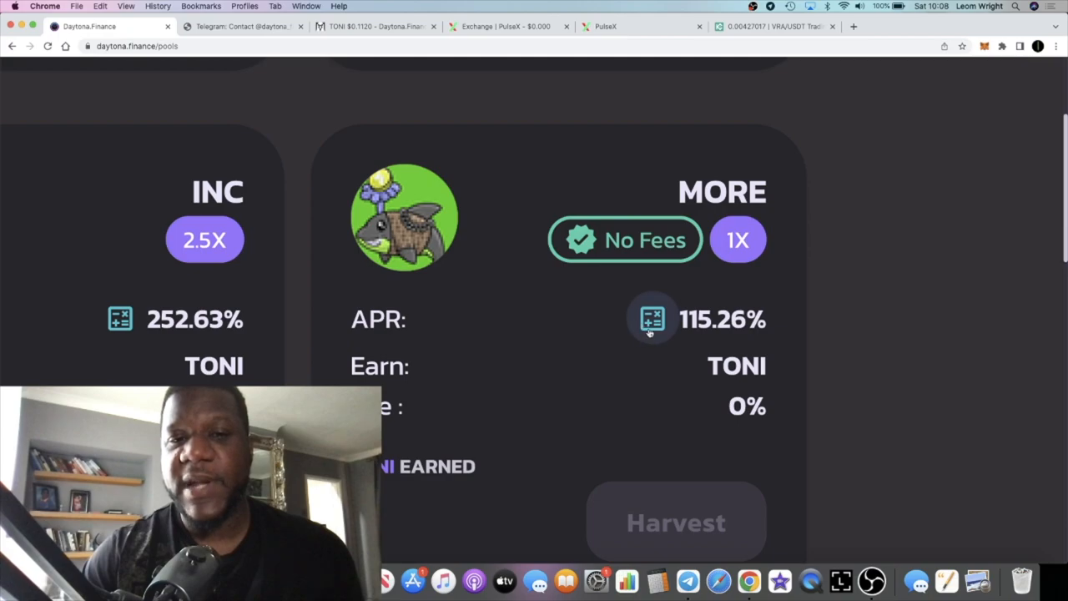
{"action": "scroll", "scroll_direction": "down", "scroll_amount": 3}
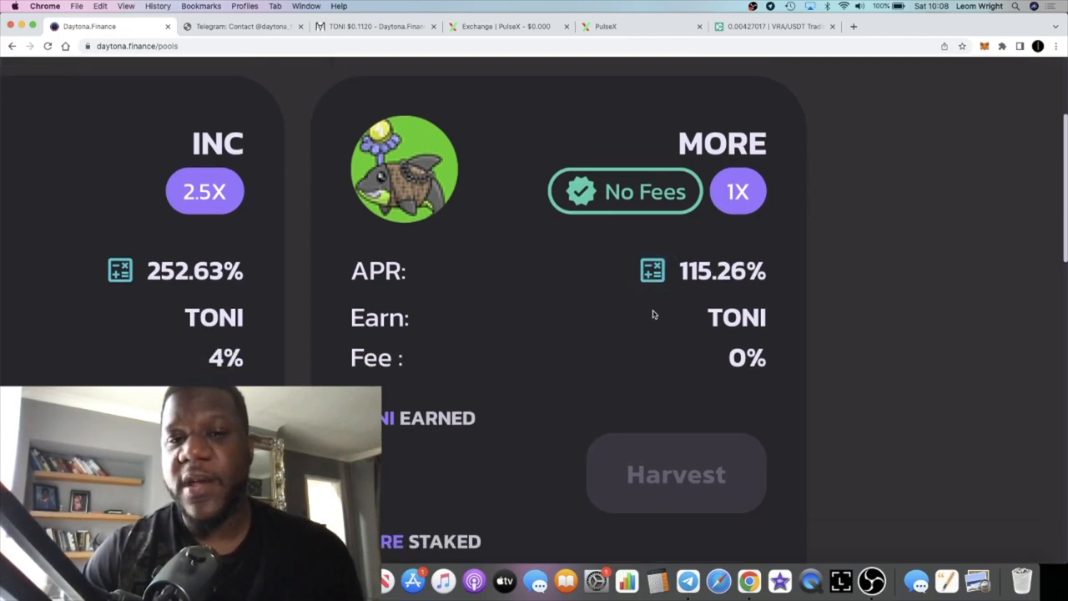
{"action": "scroll", "scroll_direction": "down", "scroll_amount": 3}
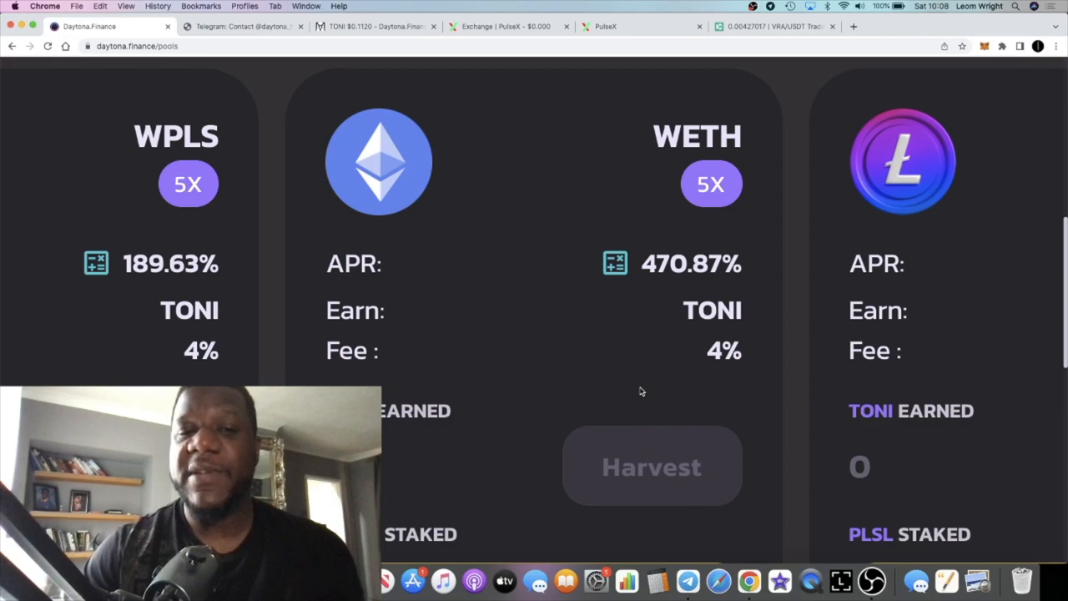
{"action": "mouse_move", "coordinate": [487, 324]}
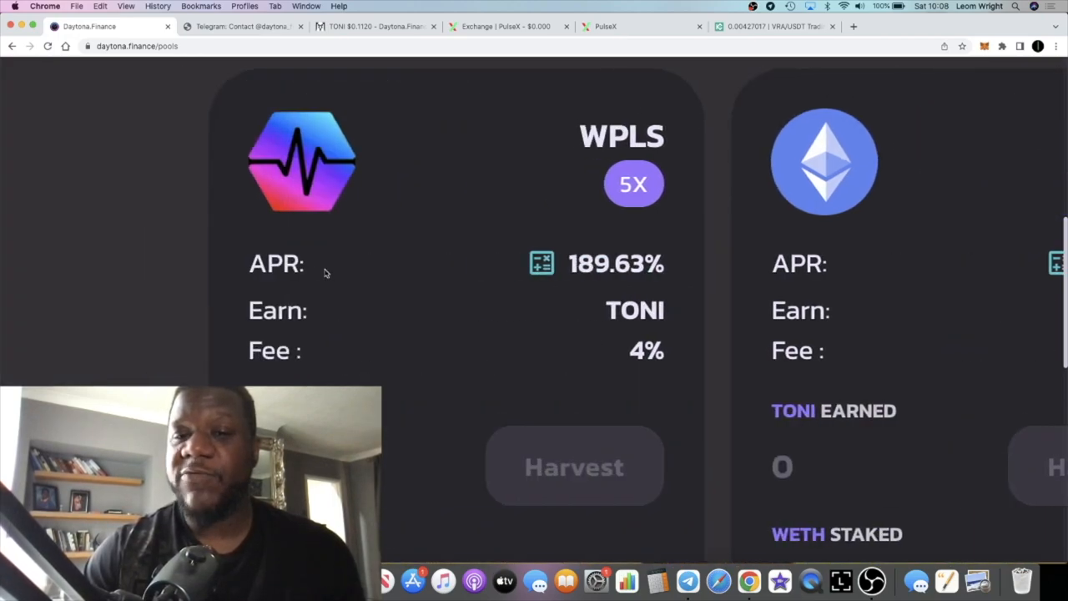
{"action": "scroll", "scroll_direction": "right", "scroll_amount": 3}
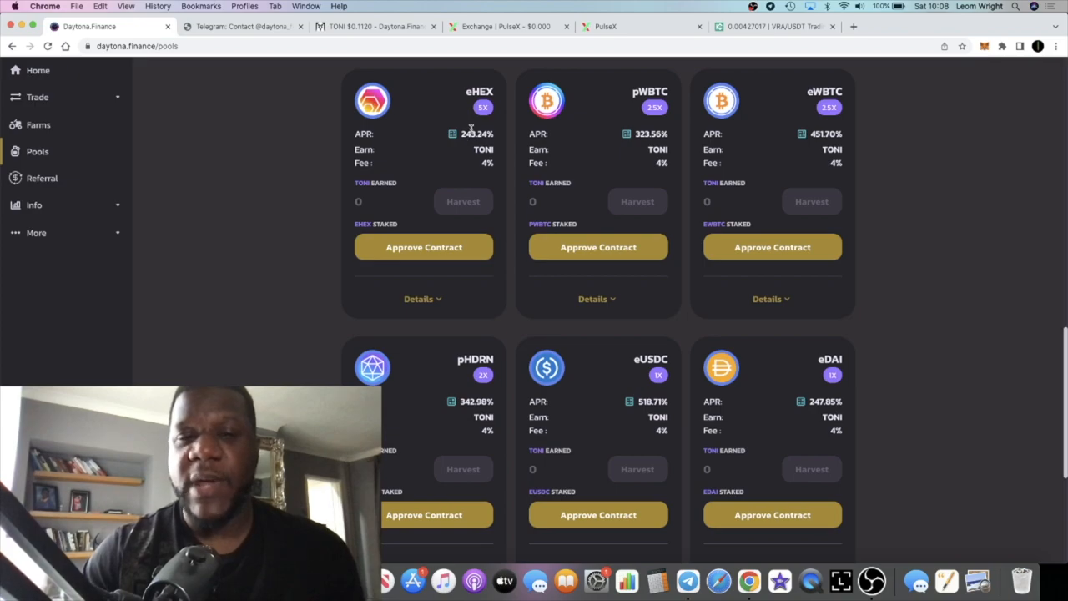
{"action": "scroll", "scroll_direction": "down", "scroll_amount": 3}
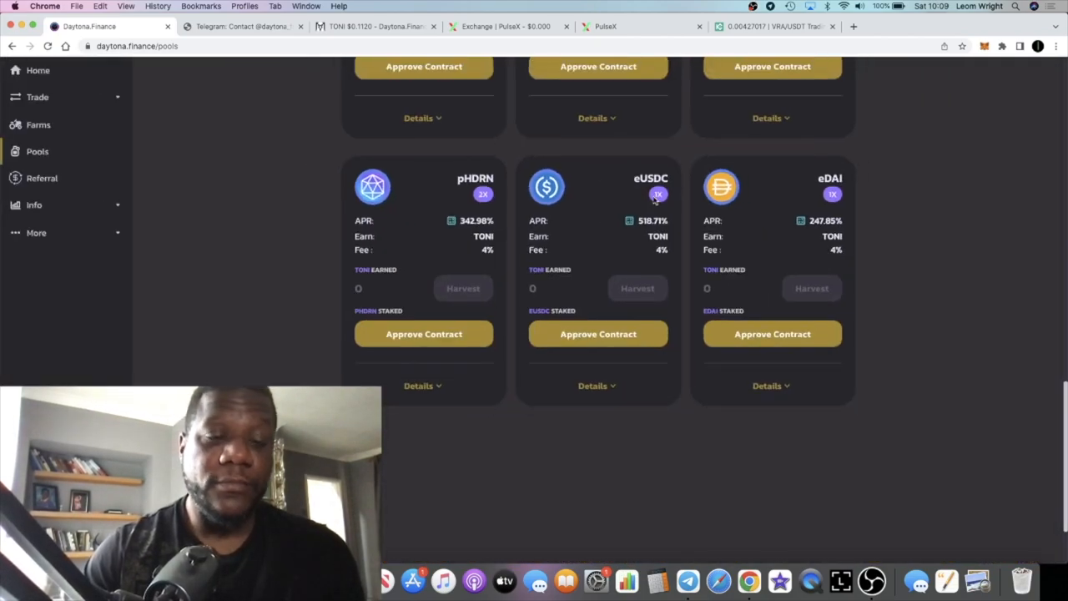
{"action": "scroll", "scroll_direction": "up", "scroll_amount": 3}
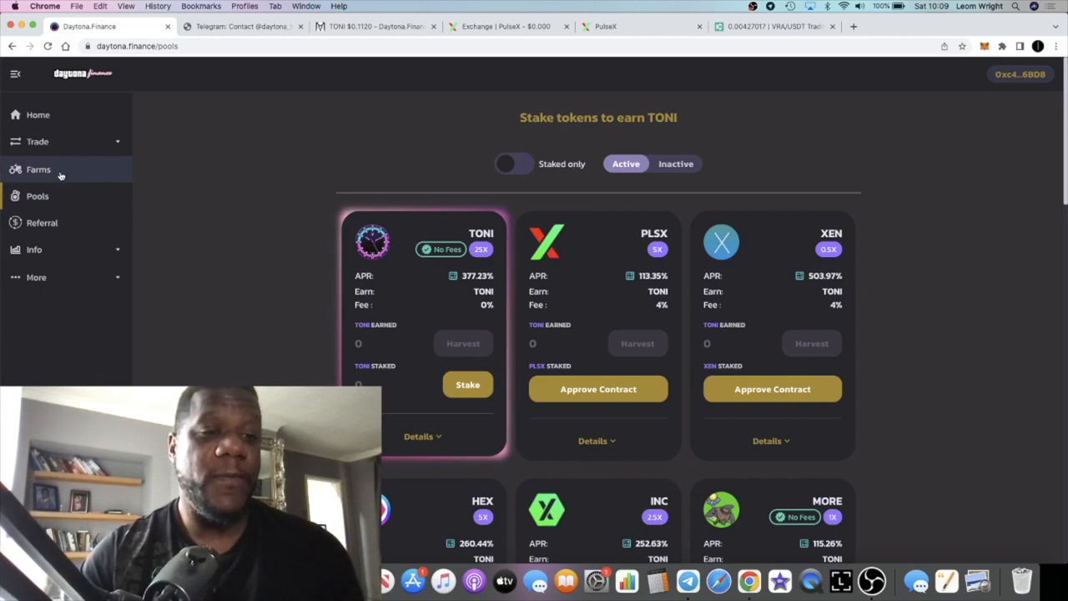
- Open Farms and scroll from TONI-USDC LP down to PLS-PLSX LP, then back to top
{"action": "left_click", "coordinate": [39, 169]}
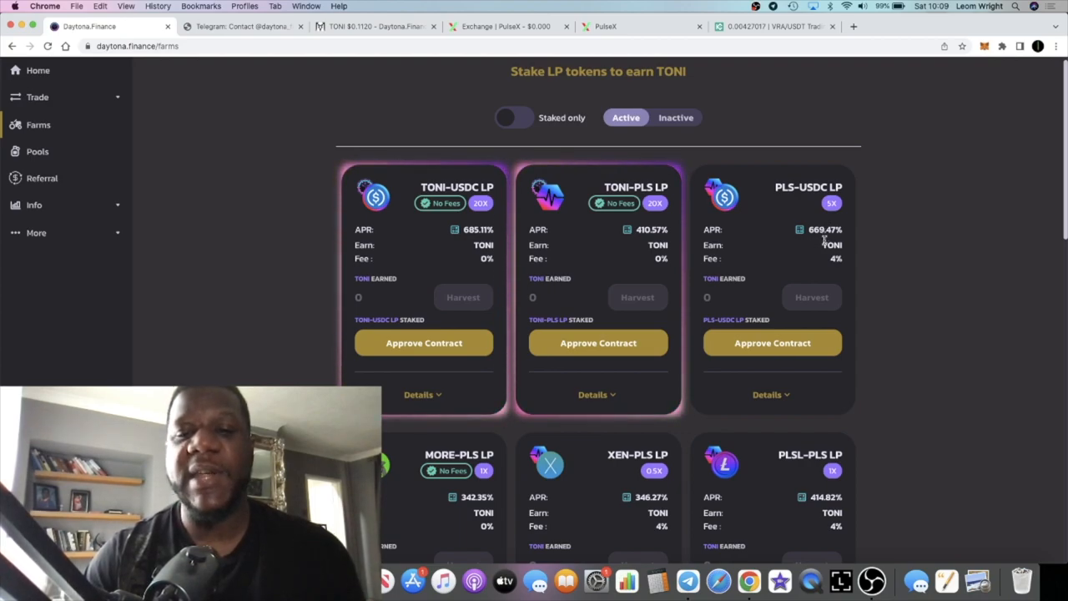
{"action": "scroll", "scroll_direction": "down", "scroll_amount": 3}
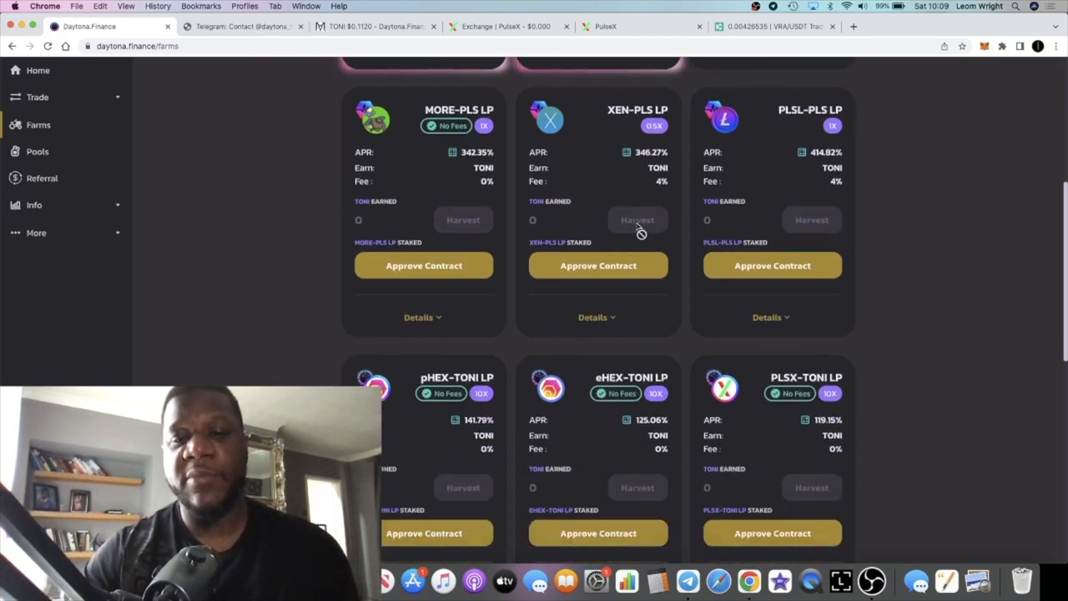
{"action": "scroll", "scroll_direction": "down", "scroll_amount": 3}
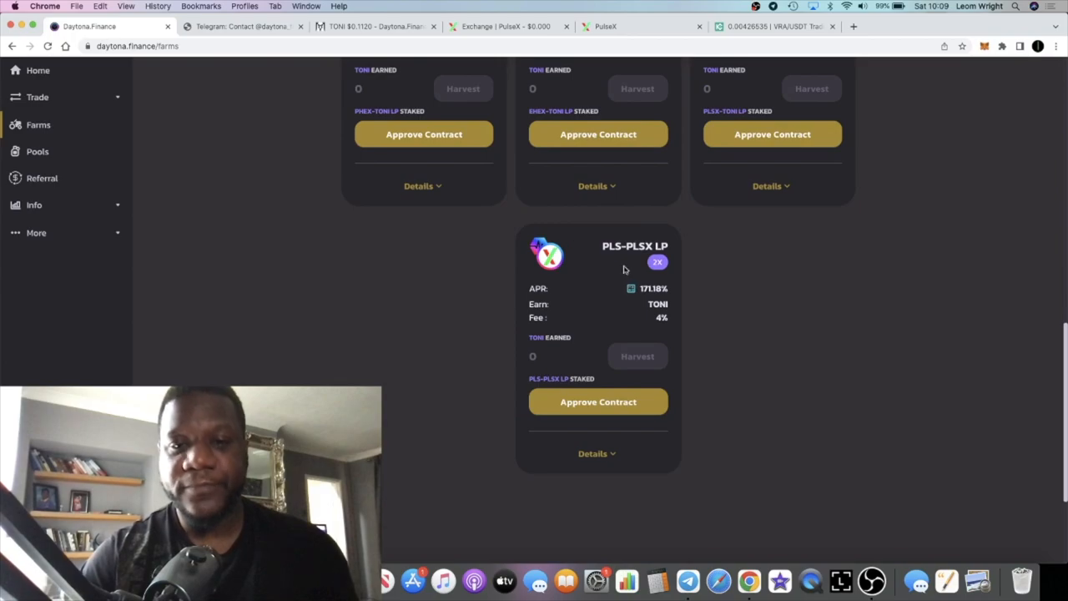
{"action": "mouse_move", "coordinate": [628, 260]}
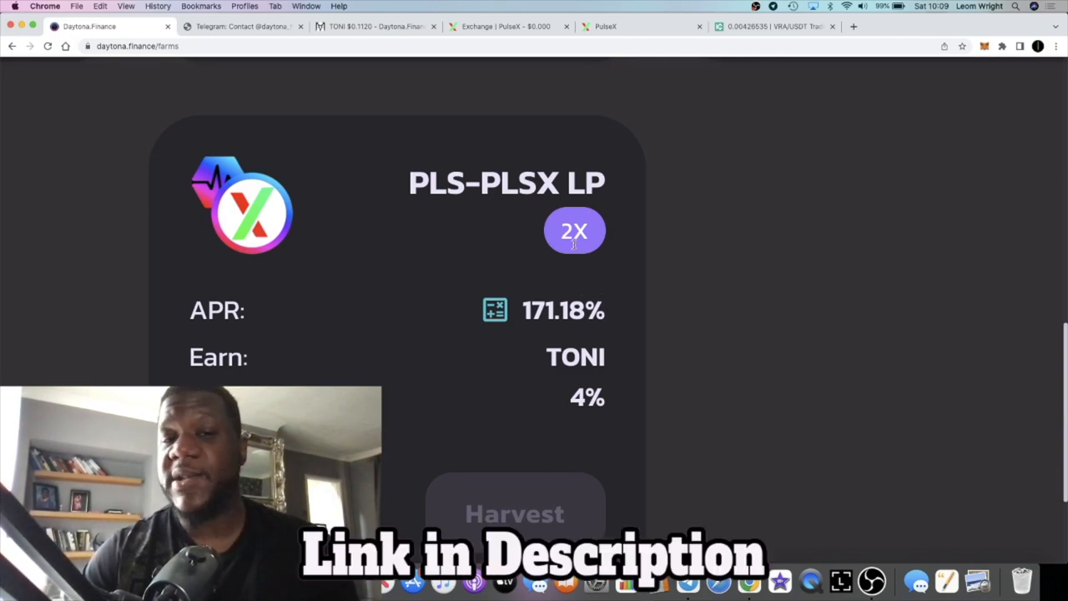
{"action": "mouse_move", "coordinate": [576, 277]}
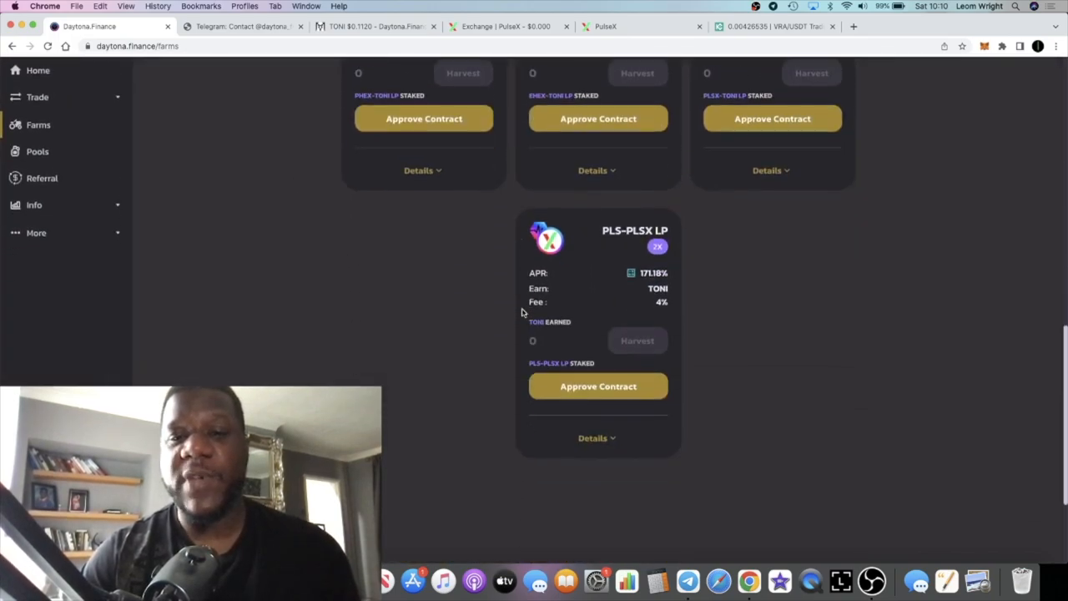
{"action": "mouse_move", "coordinate": [570, 274]}
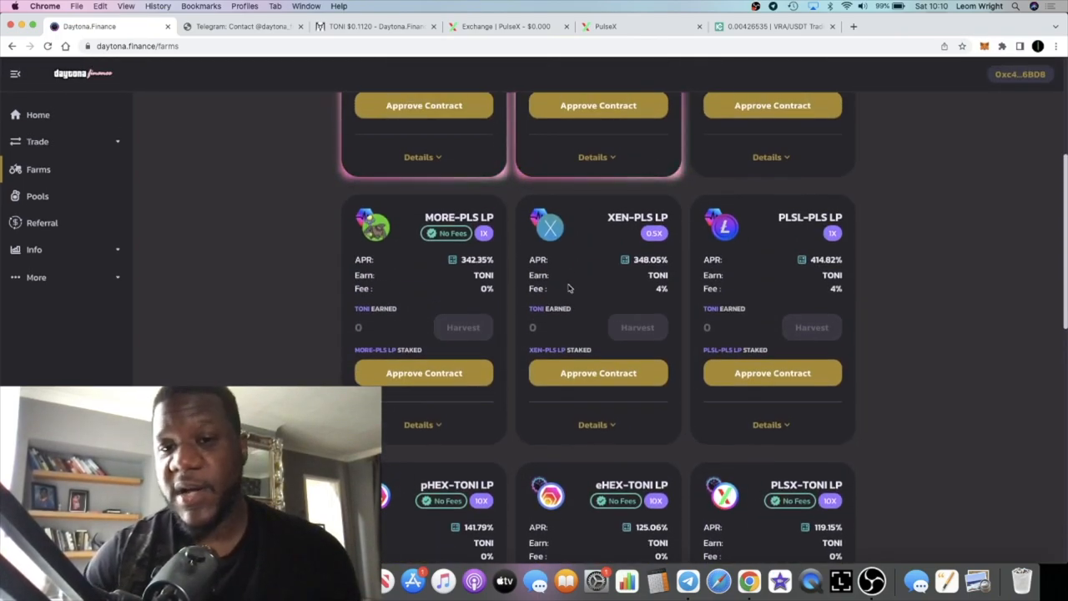
{"action": "scroll", "scroll_direction": "up", "scroll_amount": 3}
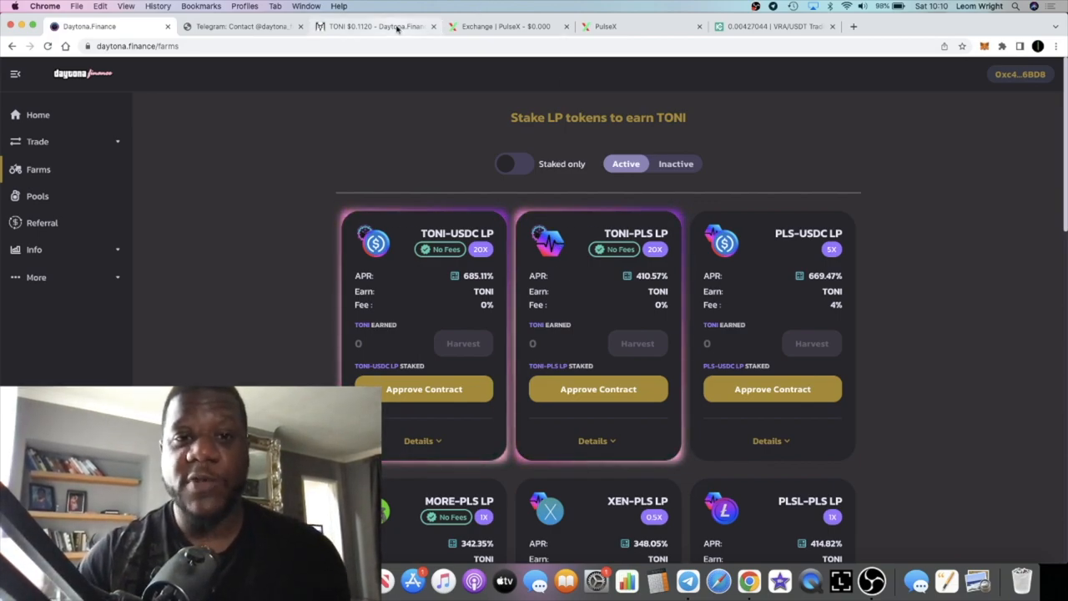
- Switch to the TONI $0.1120 DexScreener tab to inspect the TONI/WPLS price history
{"action": "left_click", "coordinate": [375, 26]}
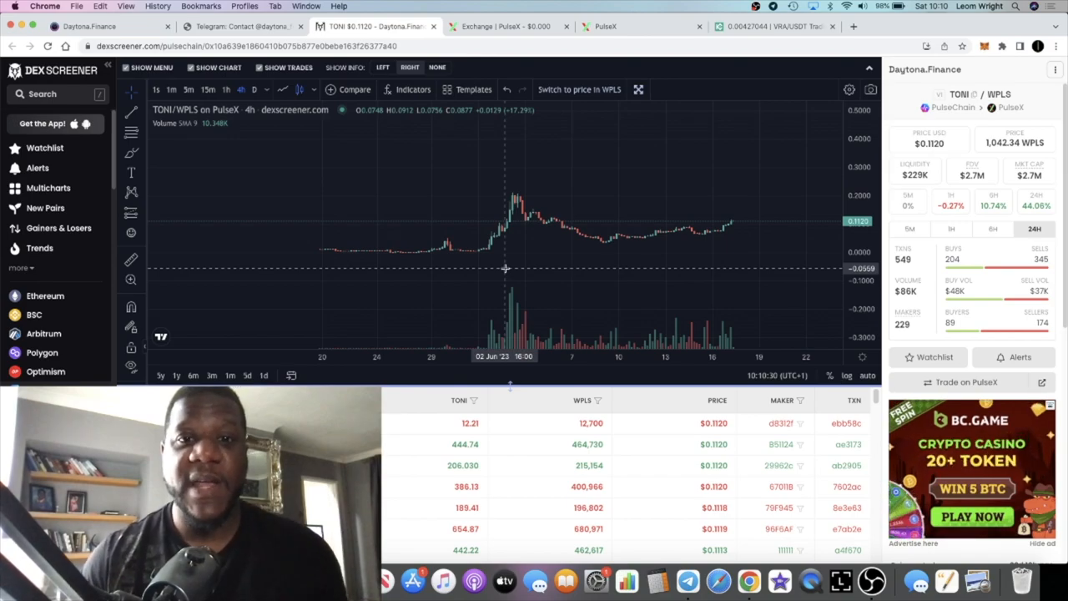
{"action": "mouse_move", "coordinate": [661, 233]}
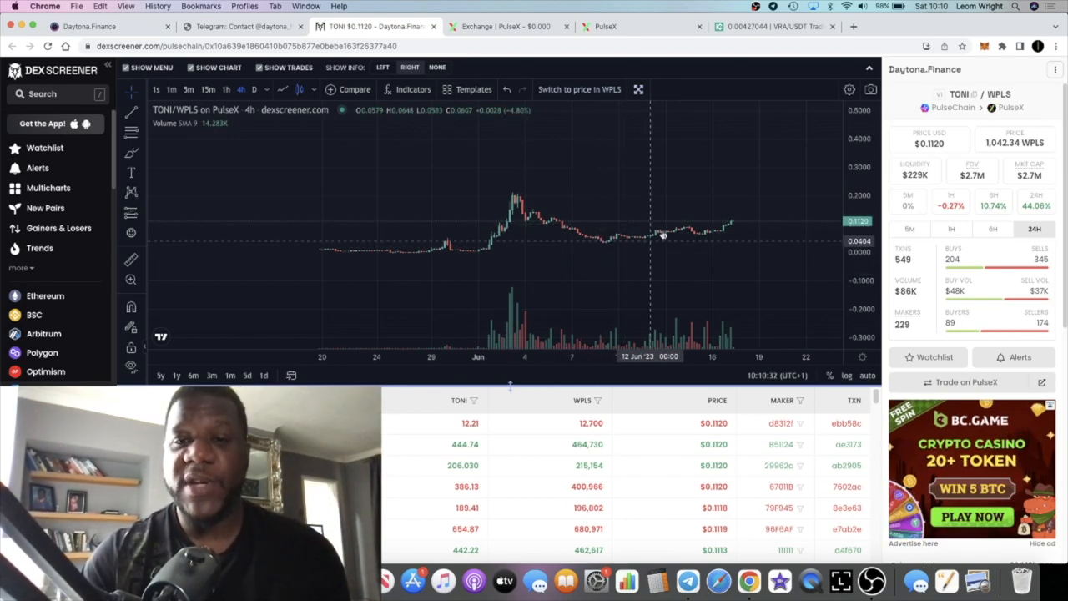
{"action": "mouse_move", "coordinate": [706, 235]}
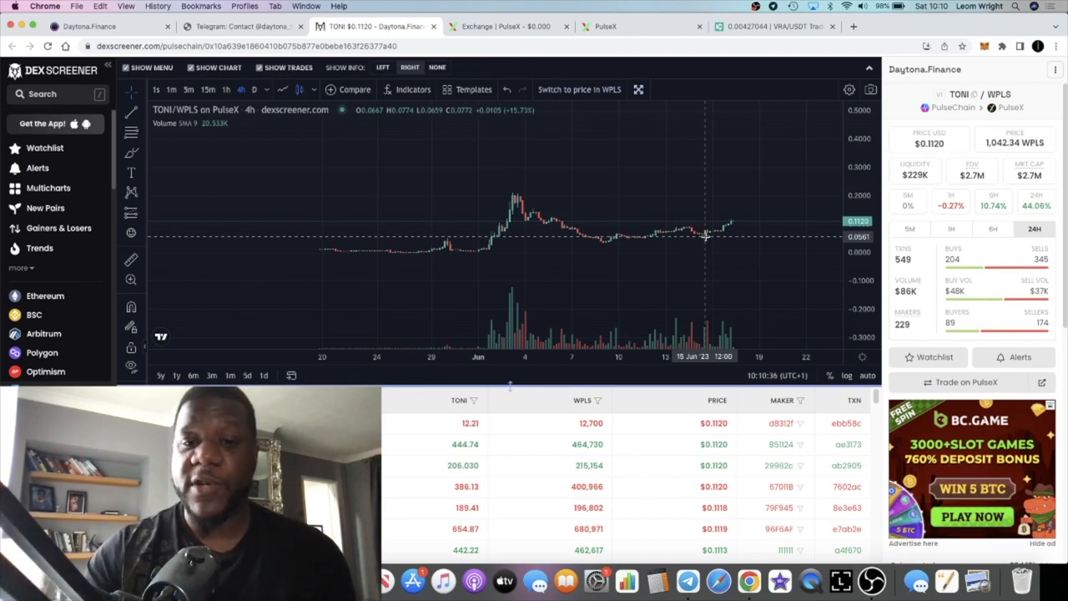
{"action": "mouse_move", "coordinate": [1030, 171]}
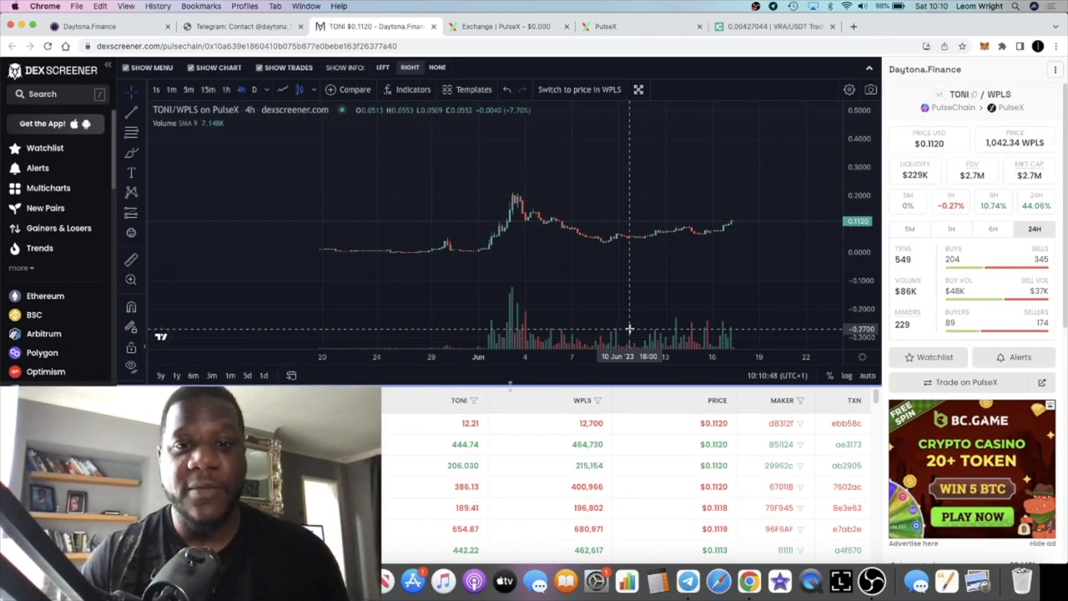
{"action": "mouse_move", "coordinate": [655, 267]}
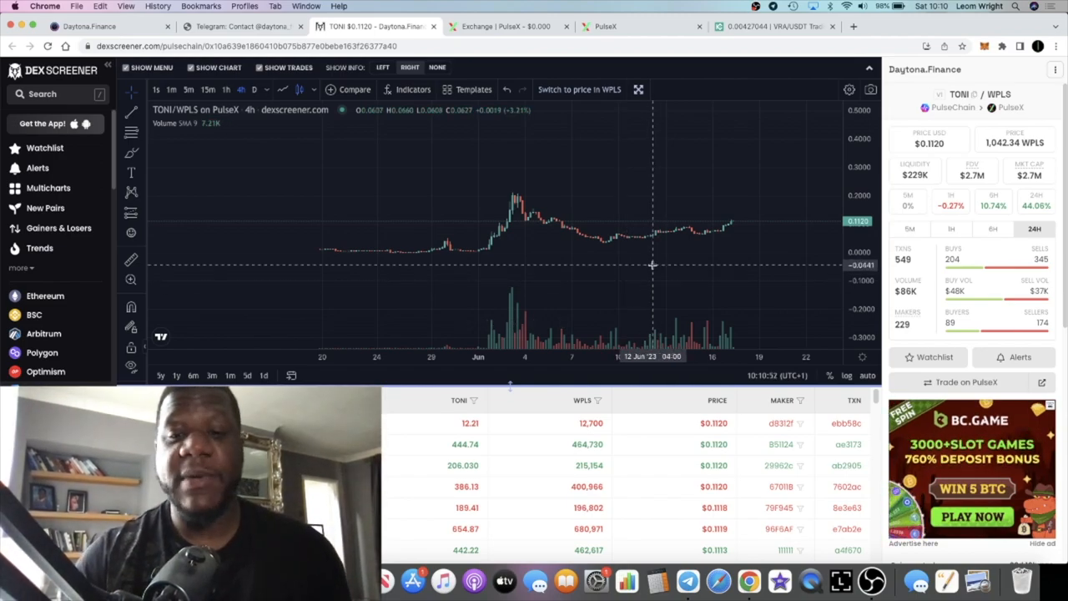
{"action": "mouse_move", "coordinate": [647, 239]}
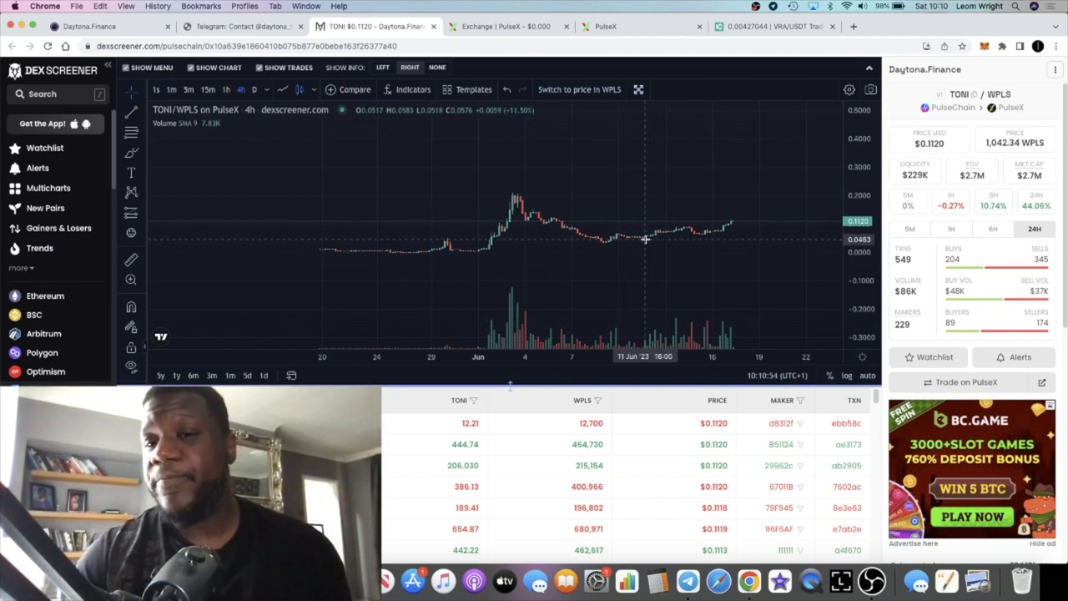
{"action": "mouse_move", "coordinate": [515, 188]}
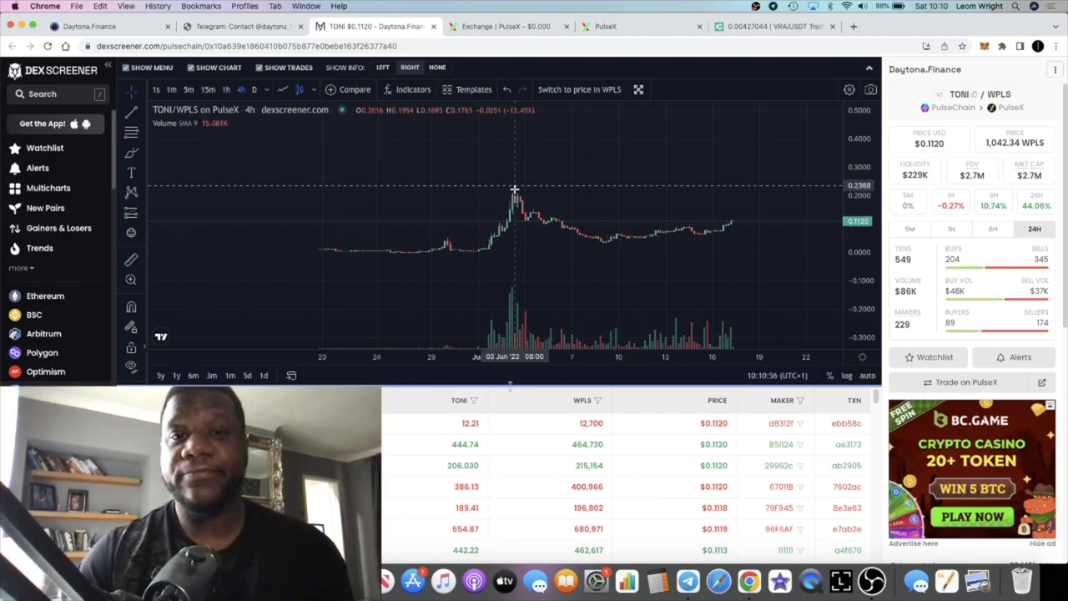
{"action": "mouse_move", "coordinate": [272, 121]}
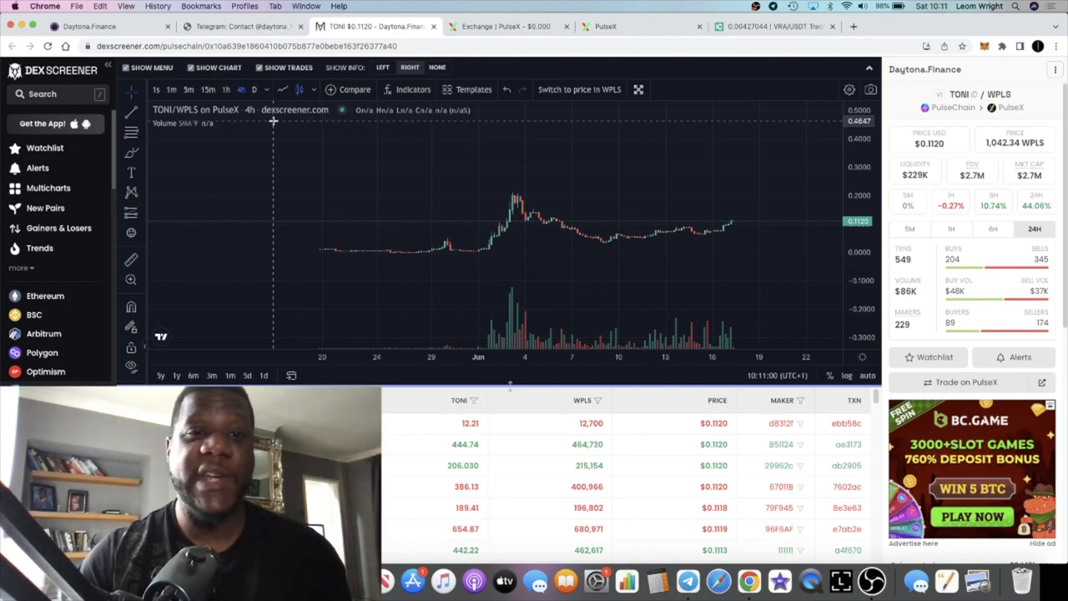
- Return to the Daytona.Finance tab and scroll to the TONI-USDC LP farm details
{"action": "left_click", "coordinate": [89, 25]}
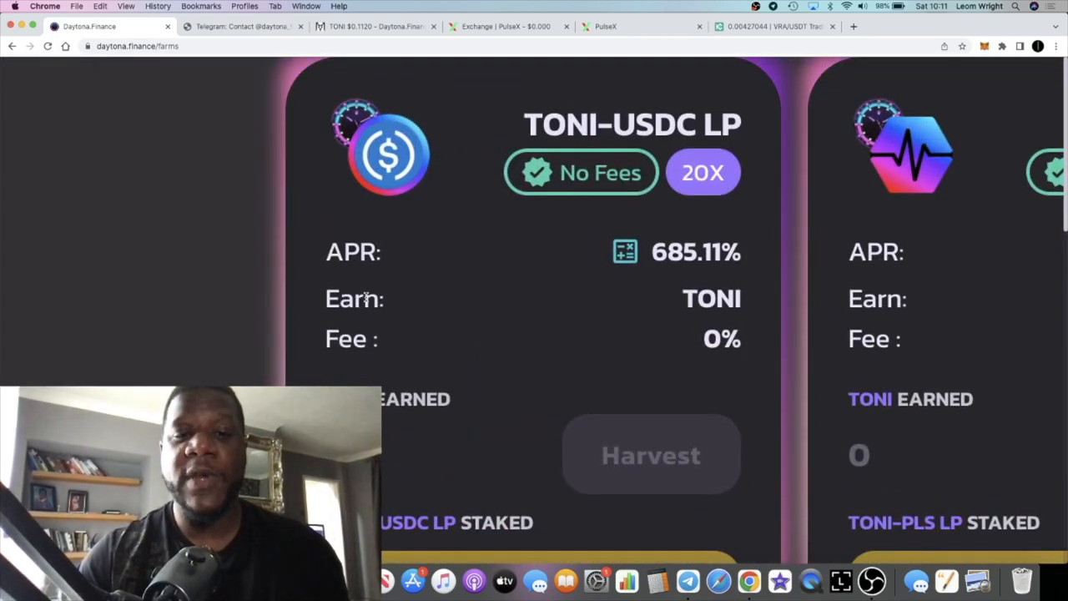
{"action": "scroll", "scroll_direction": "down", "scroll_amount": 3}
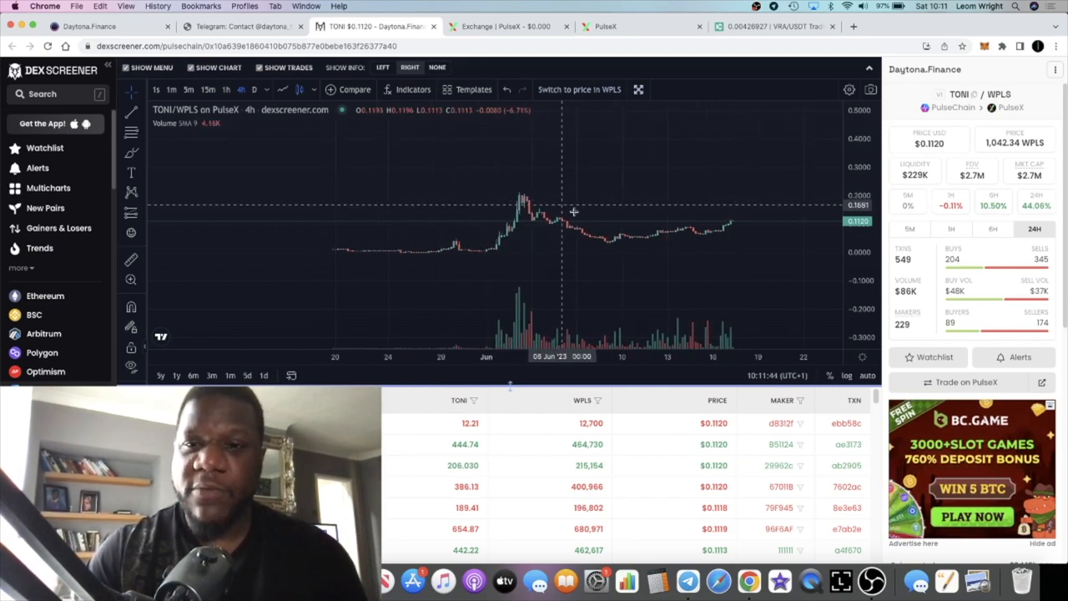
{"action": "mouse_move", "coordinate": [632, 191]}
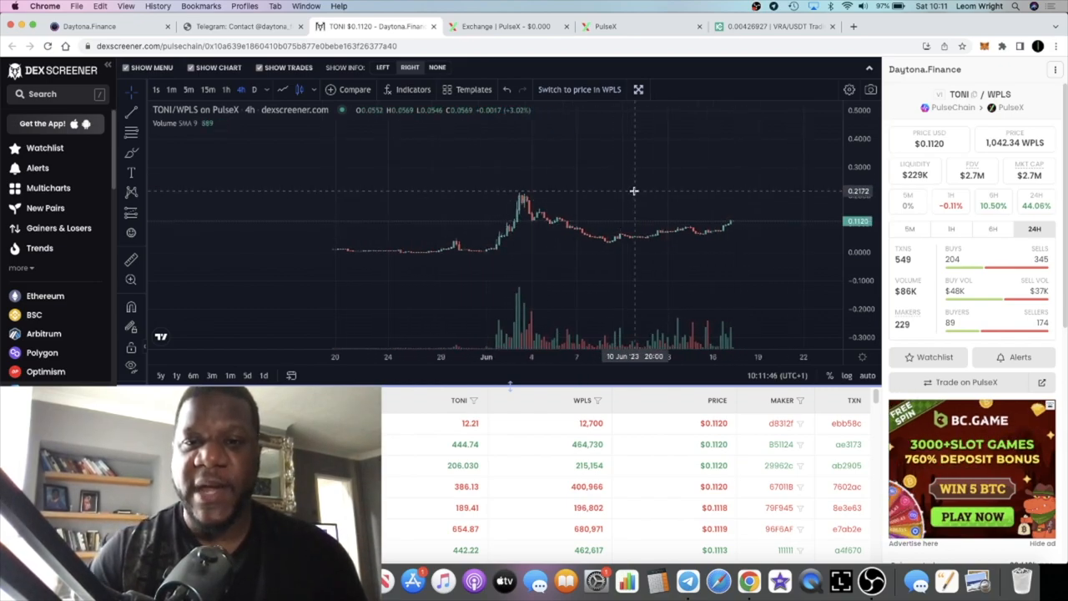
{"action": "mouse_move", "coordinate": [743, 160]}
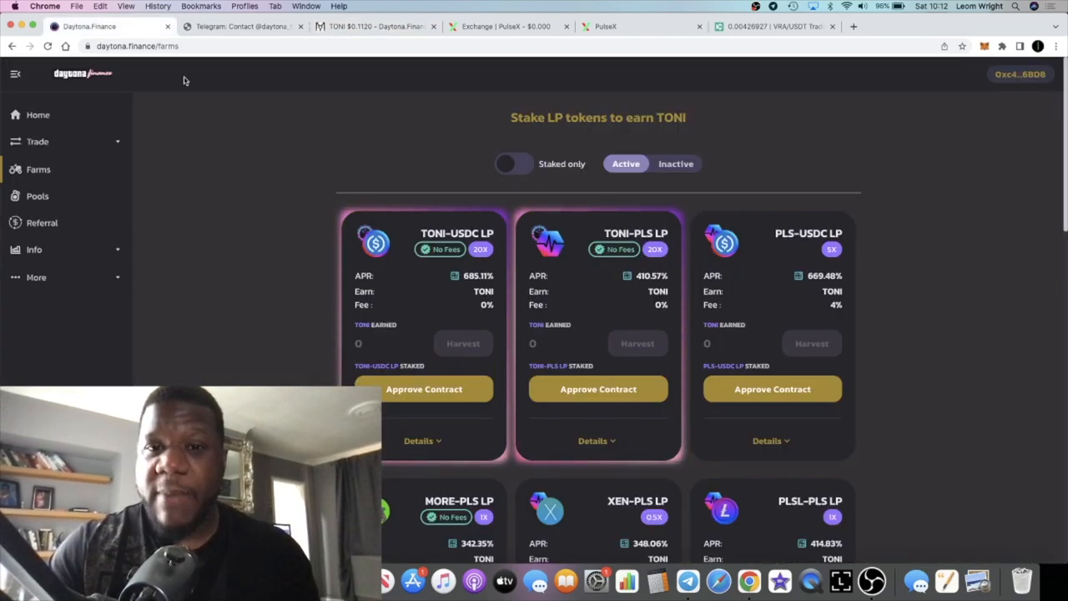
{"action": "mouse_move", "coordinate": [653, 310]}
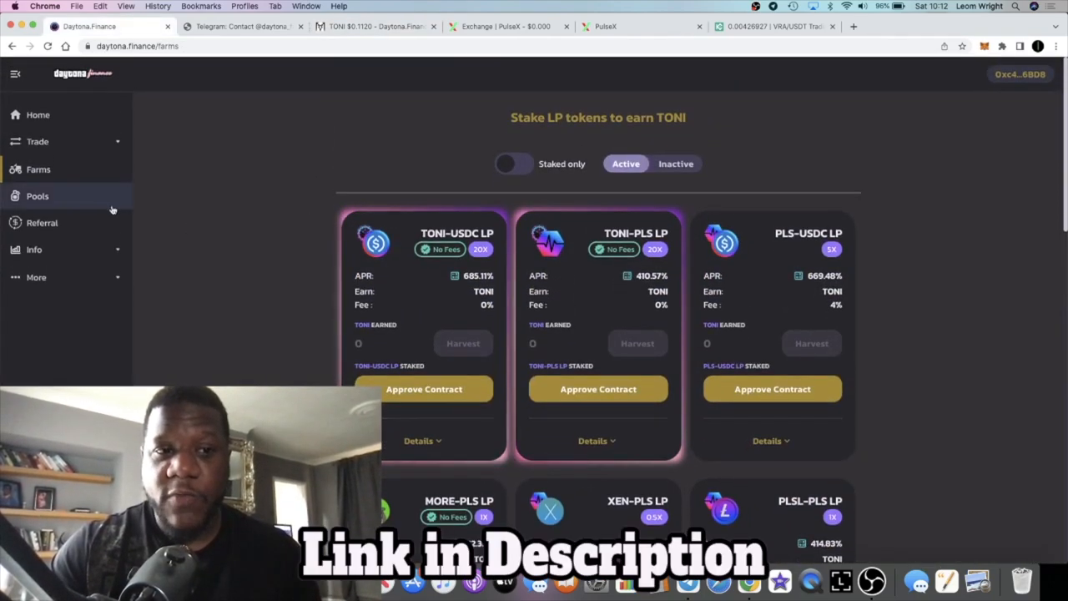
- Open Pools from the sidebar and scroll to the HEX, INC and MORE pool cards
{"action": "left_click", "coordinate": [37, 195]}
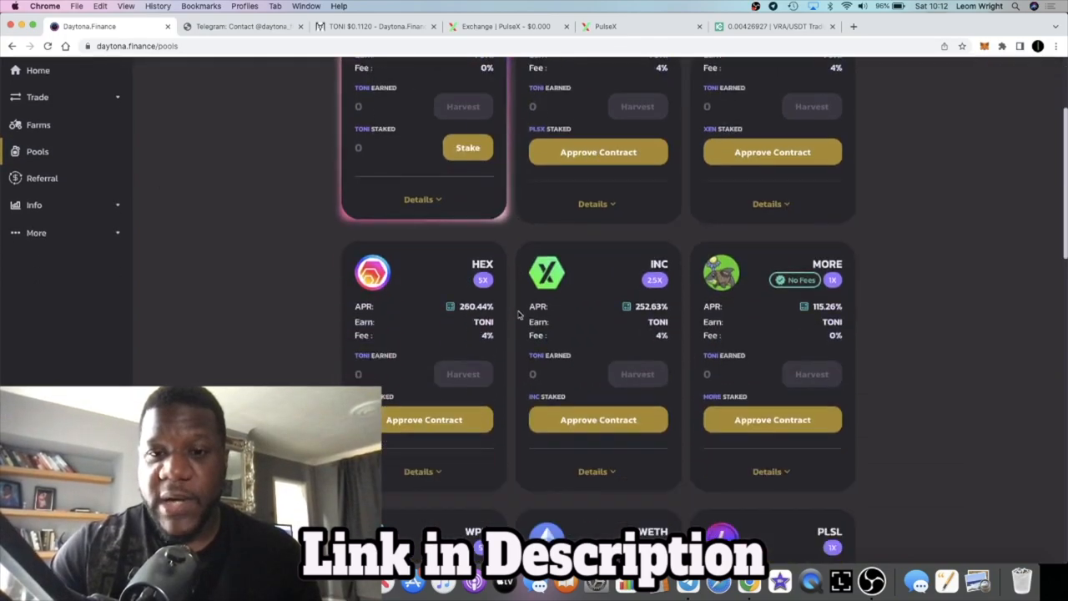
{"action": "scroll", "scroll_direction": "down", "scroll_amount": 3}
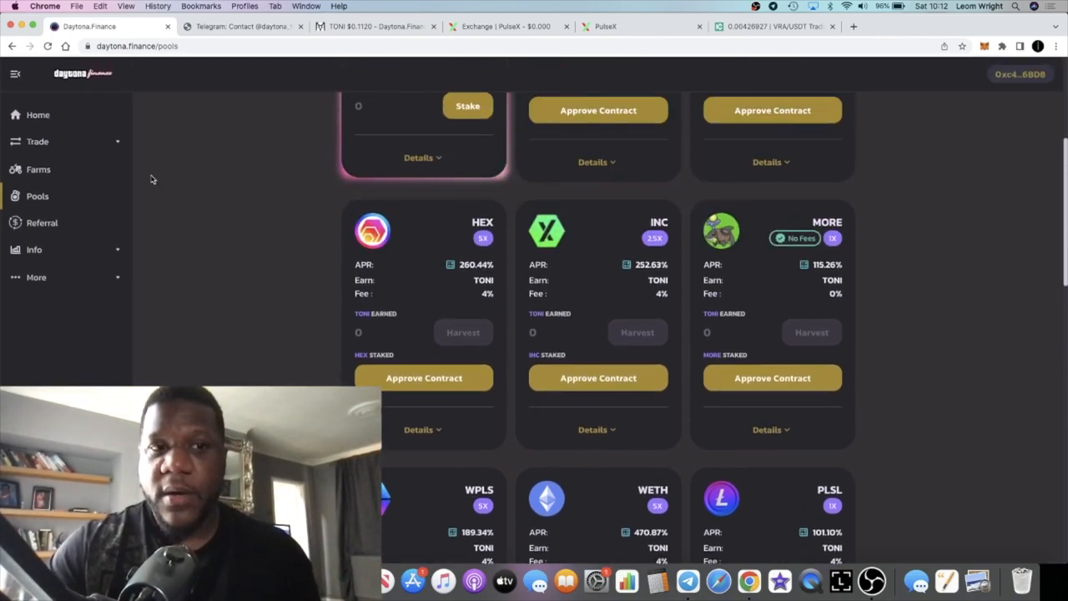
- Open Farms and scroll down through the LP farm cards toward PLS-PLSX LP
{"action": "left_click", "coordinate": [38, 169]}
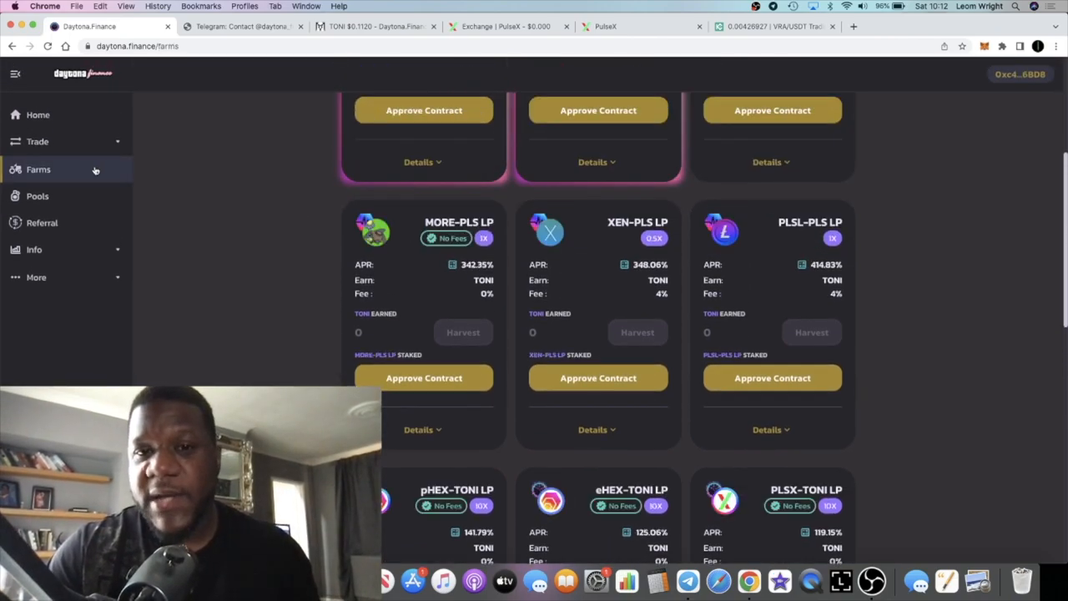
{"action": "scroll", "scroll_direction": "up", "scroll_amount": 3}
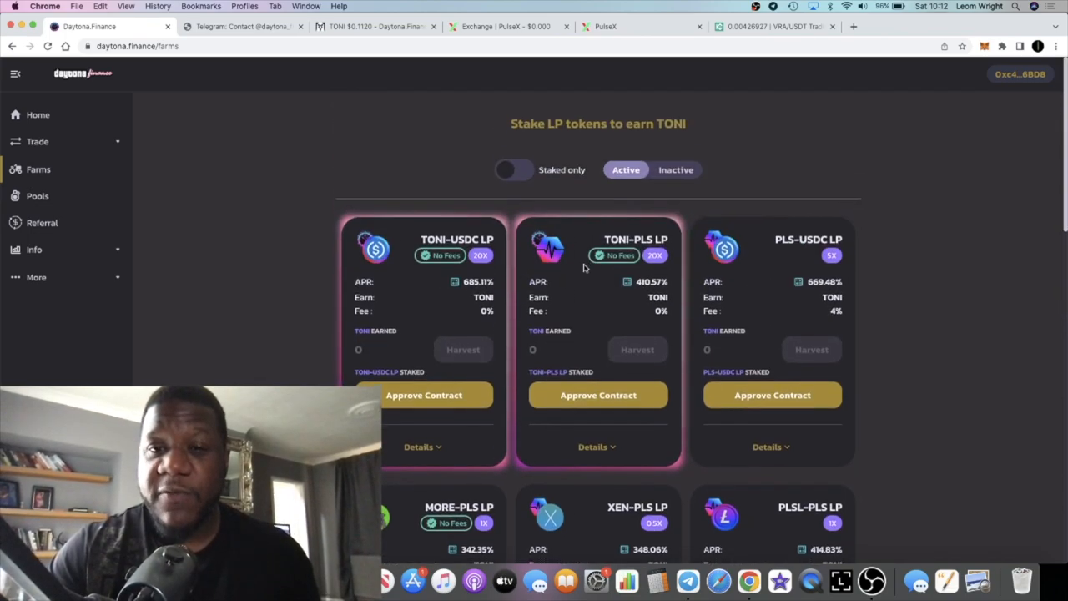
{"action": "scroll", "scroll_direction": "up", "scroll_amount": 3}
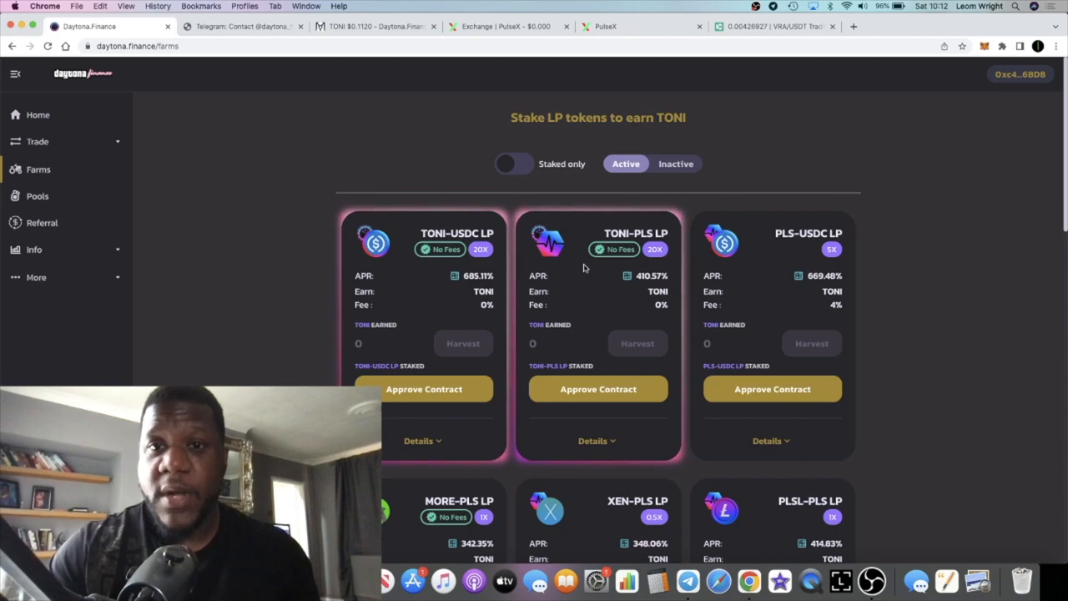
{"action": "scroll", "scroll_direction": "down", "scroll_amount": 3}
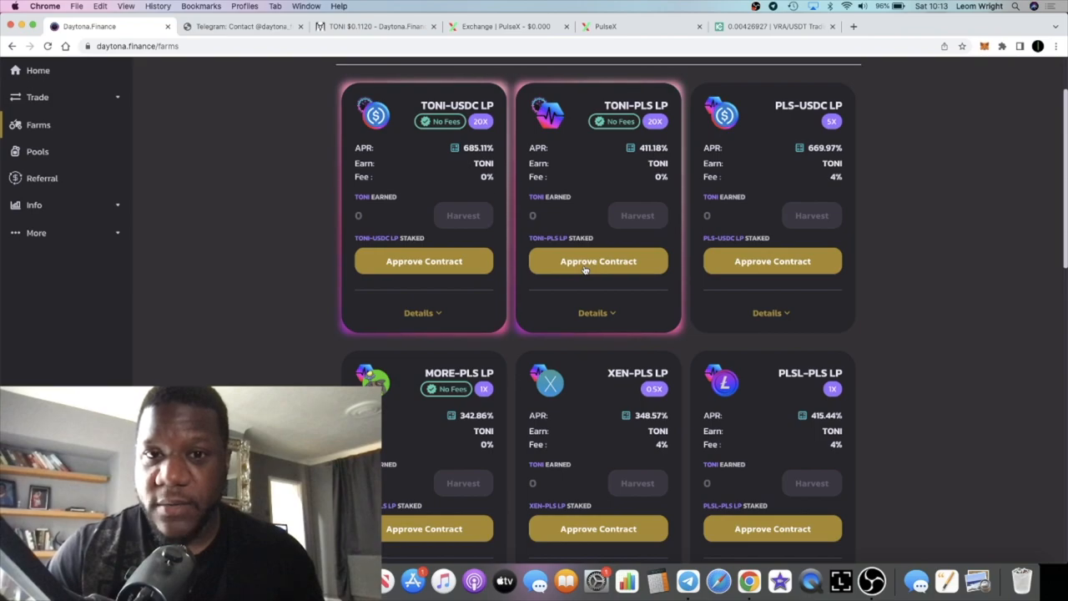
{"action": "mouse_move", "coordinate": [598, 232]}
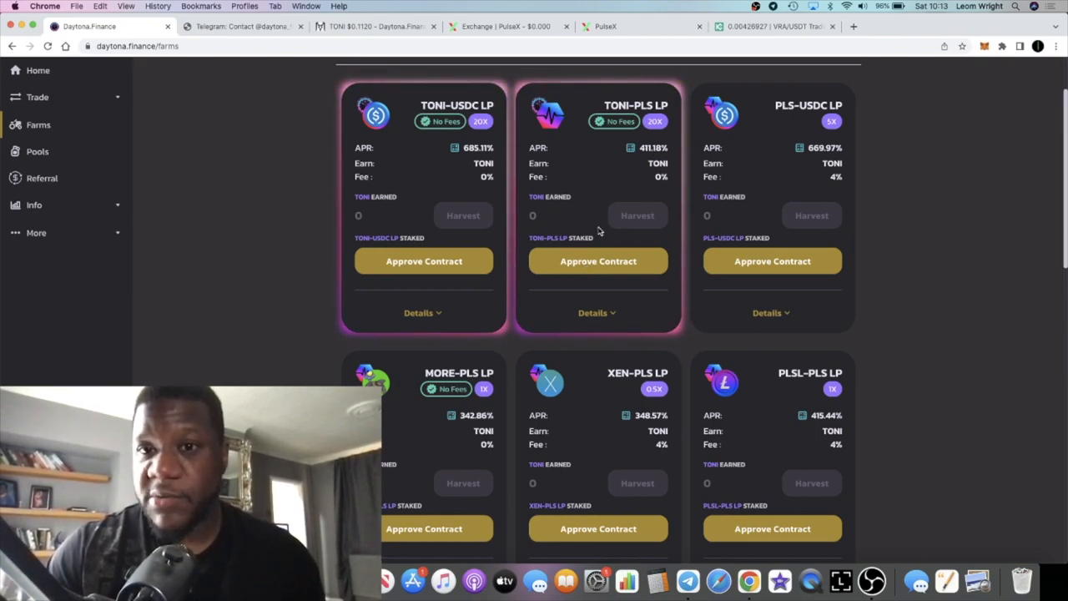
{"action": "scroll", "scroll_direction": "down", "scroll_amount": 3}
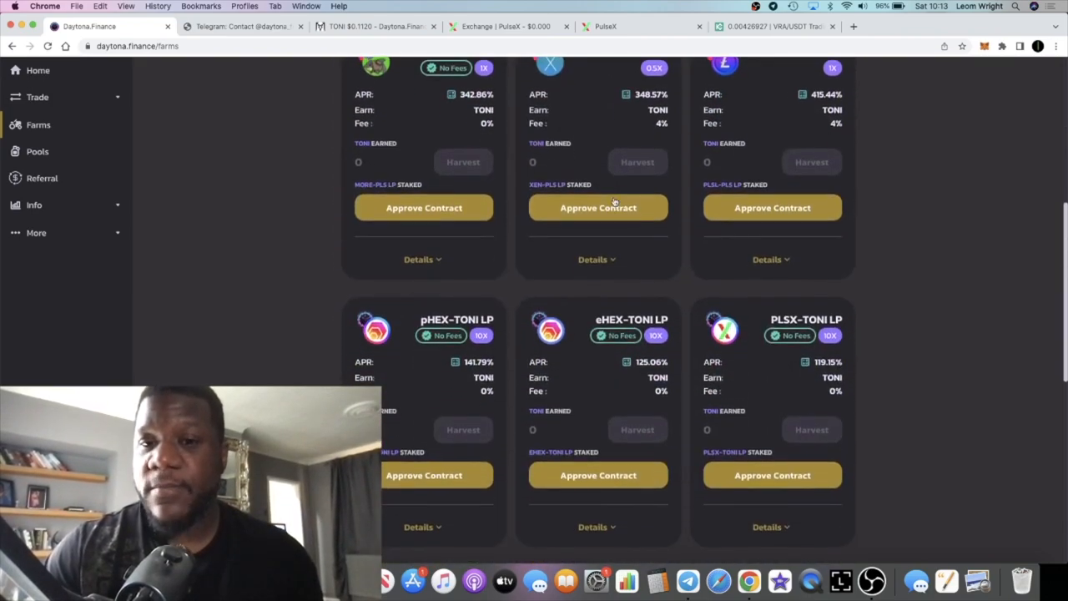
{"action": "scroll", "scroll_direction": "down", "scroll_amount": 3}
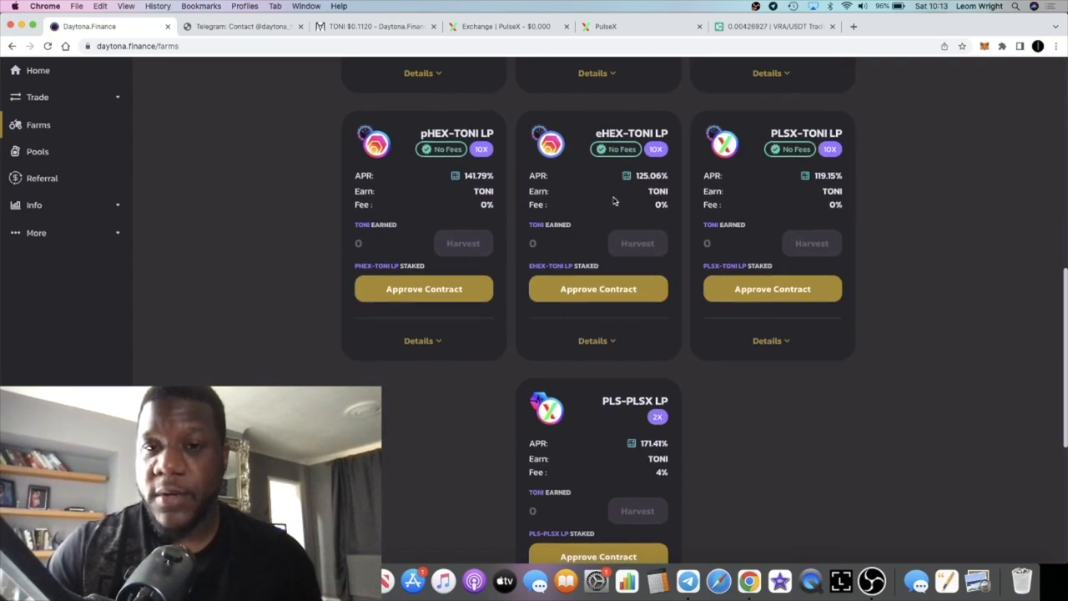
- Scroll back through the MORE-PLS, XEN-PLS and PLSL-PLS farms up to the top
{"action": "scroll", "scroll_direction": "up", "scroll_amount": 3}
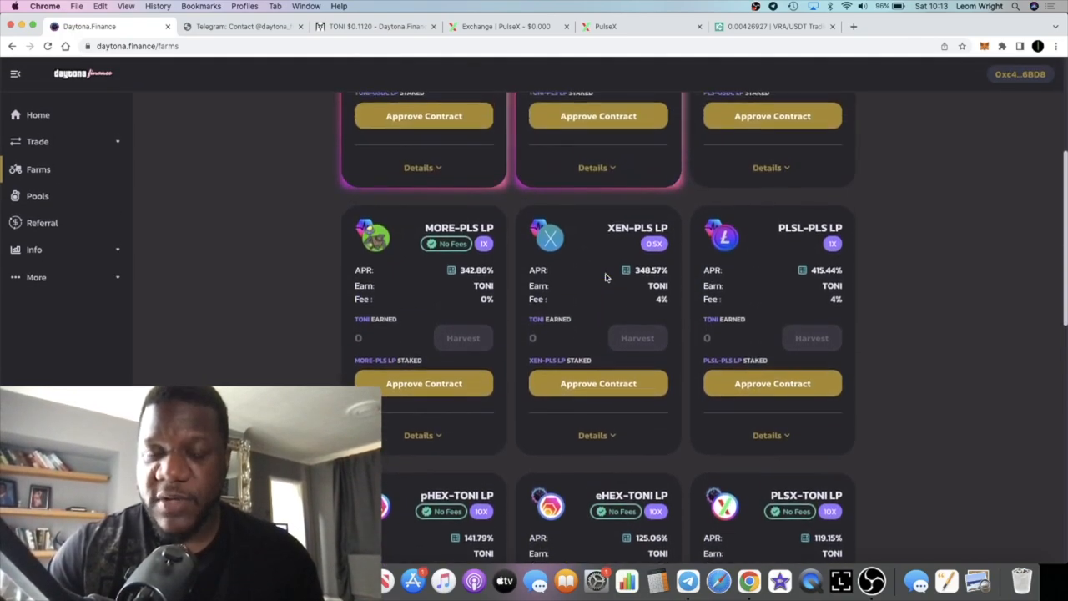
{"action": "scroll", "scroll_direction": "up", "scroll_amount": 3}
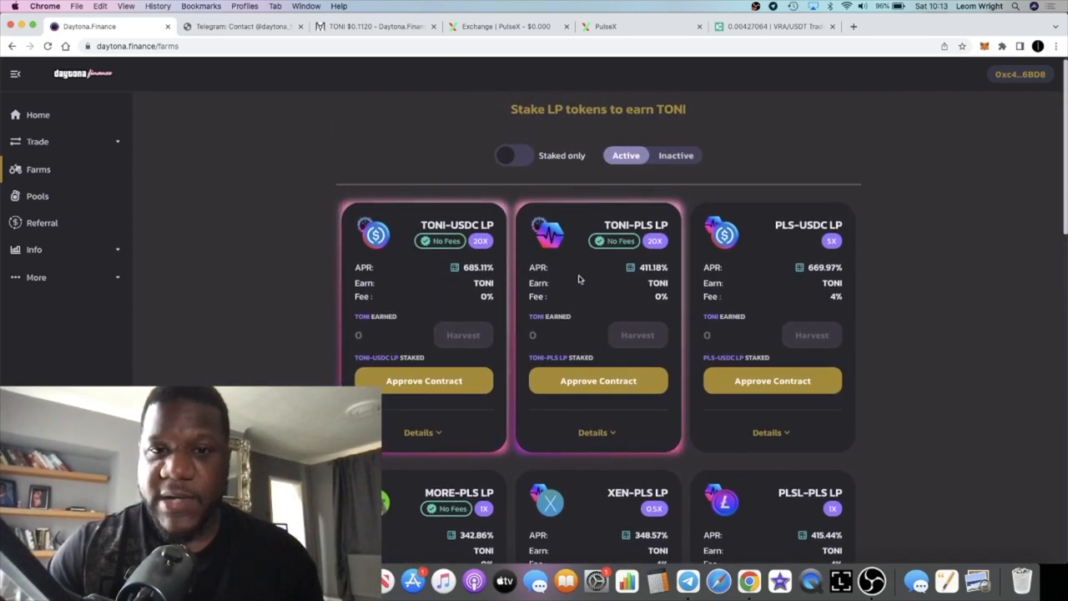
{"action": "scroll", "scroll_direction": "down", "scroll_amount": 3}
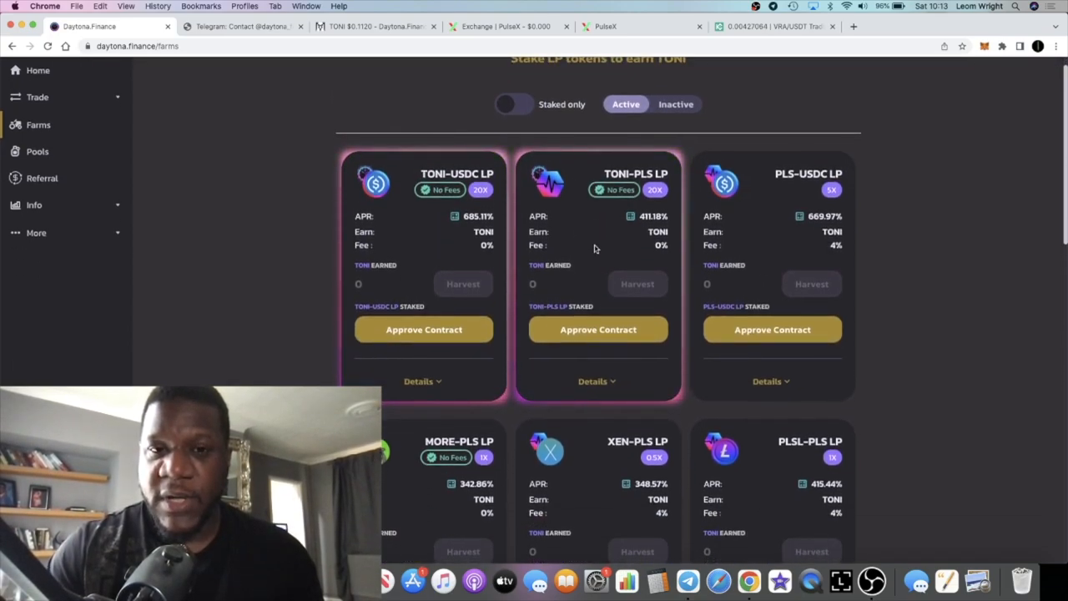
{"action": "scroll", "scroll_direction": "down", "scroll_amount": 3}
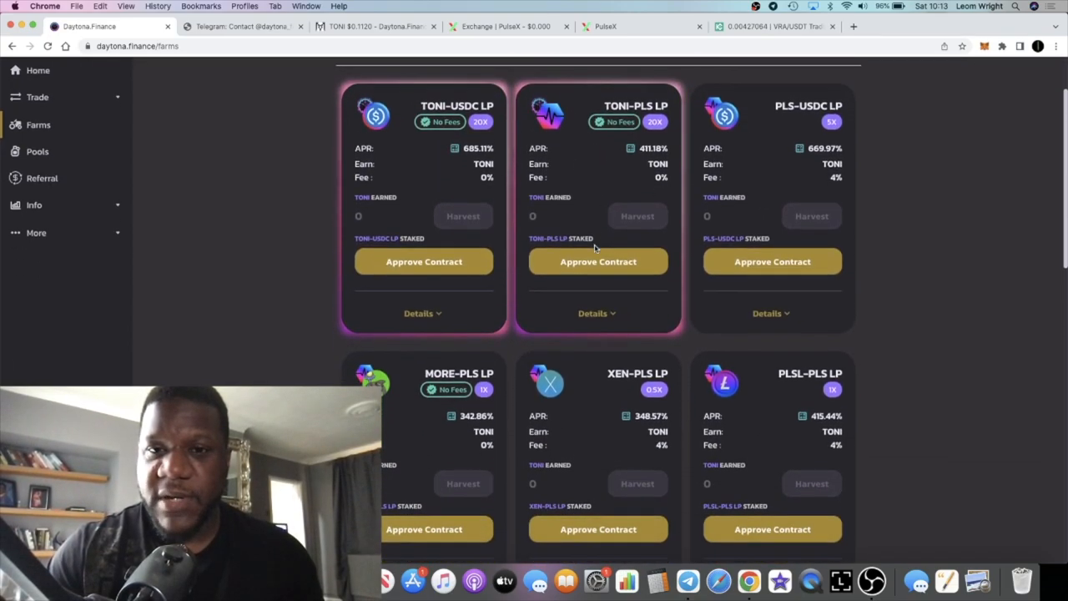
{"action": "scroll", "scroll_direction": "up", "scroll_amount": 3}
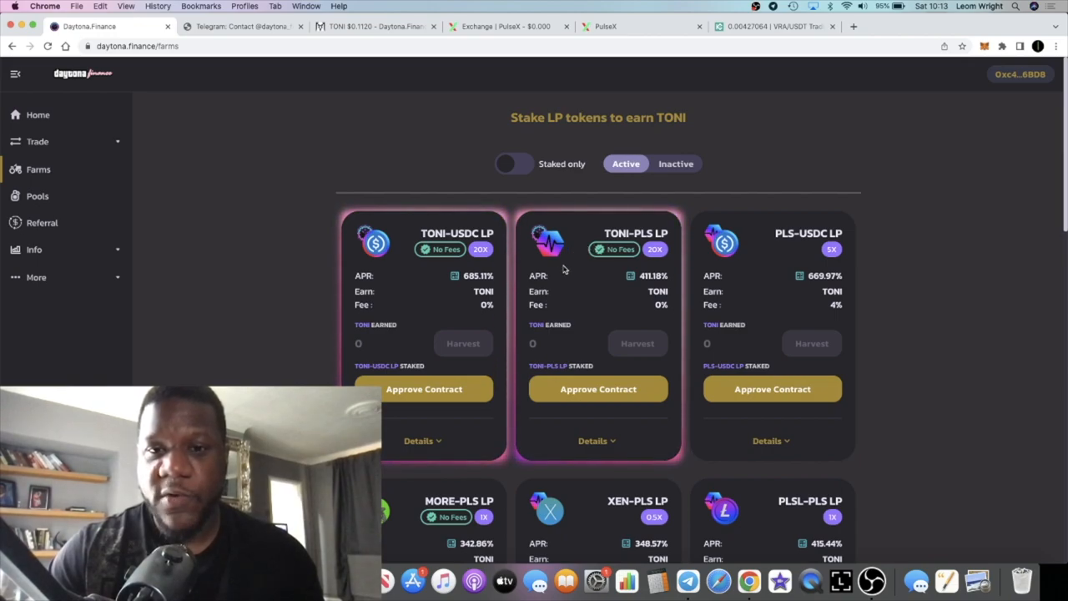
{"action": "mouse_move", "coordinate": [211, 142]}
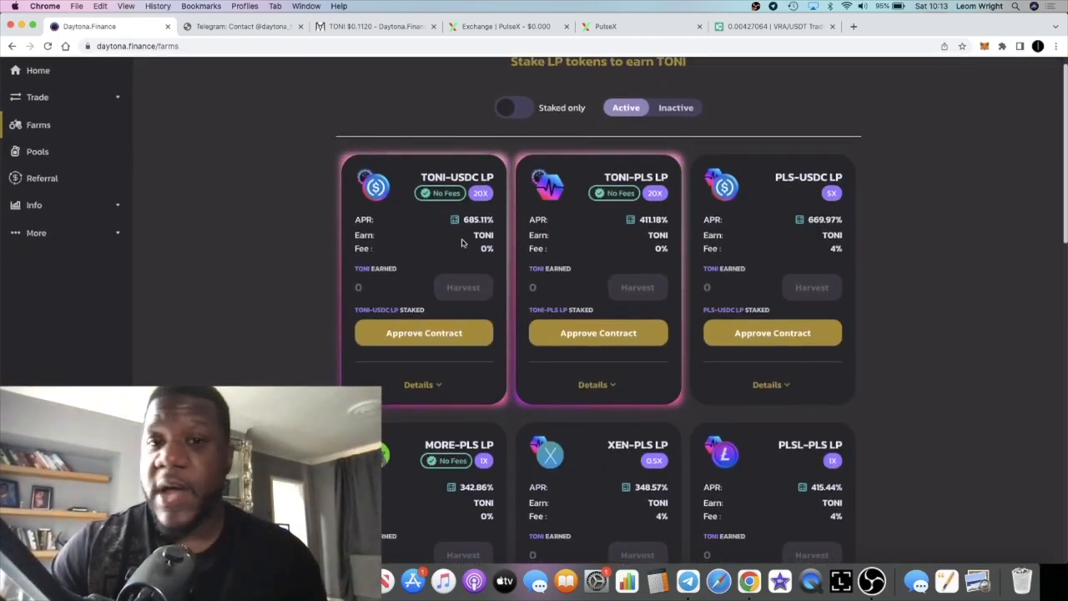
{"action": "mouse_move", "coordinate": [196, 176]}
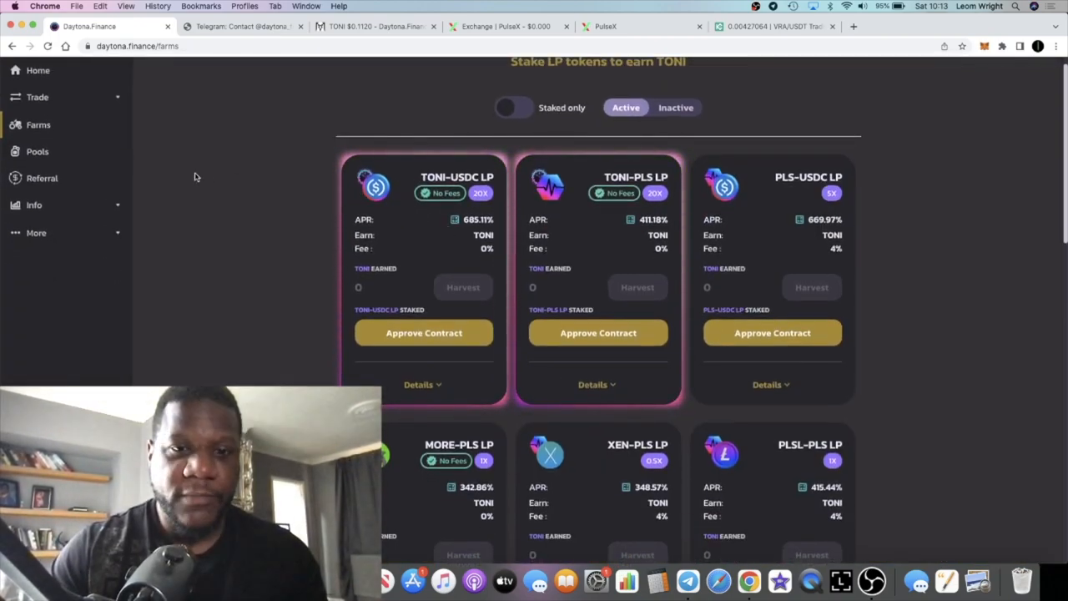
{"action": "scroll", "scroll_direction": "up", "scroll_amount": 3}
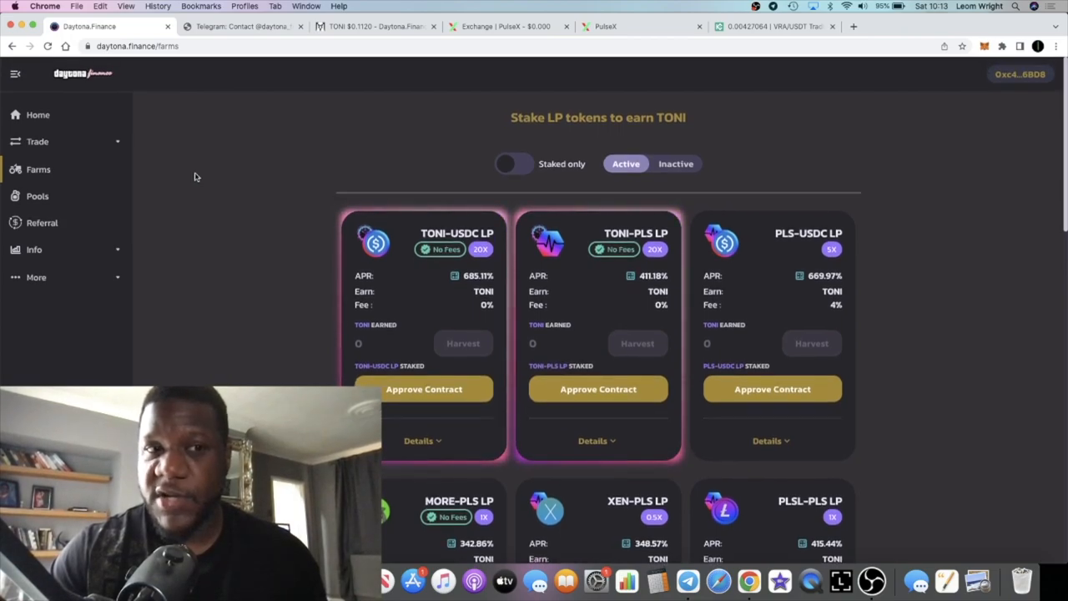
{"action": "mouse_move", "coordinate": [70, 123]}
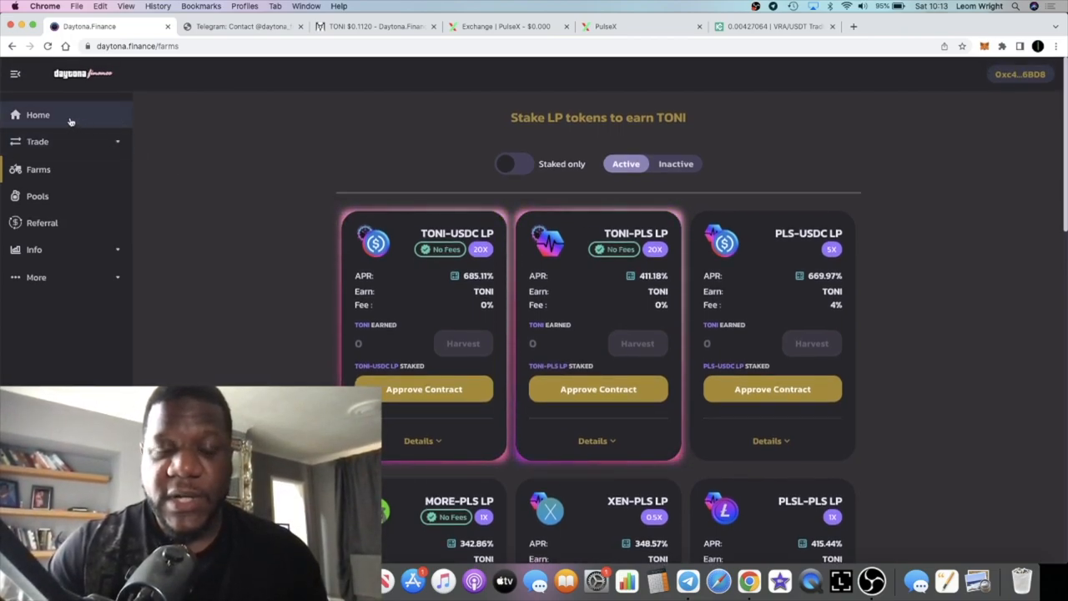
{"action": "mouse_move", "coordinate": [221, 167]}
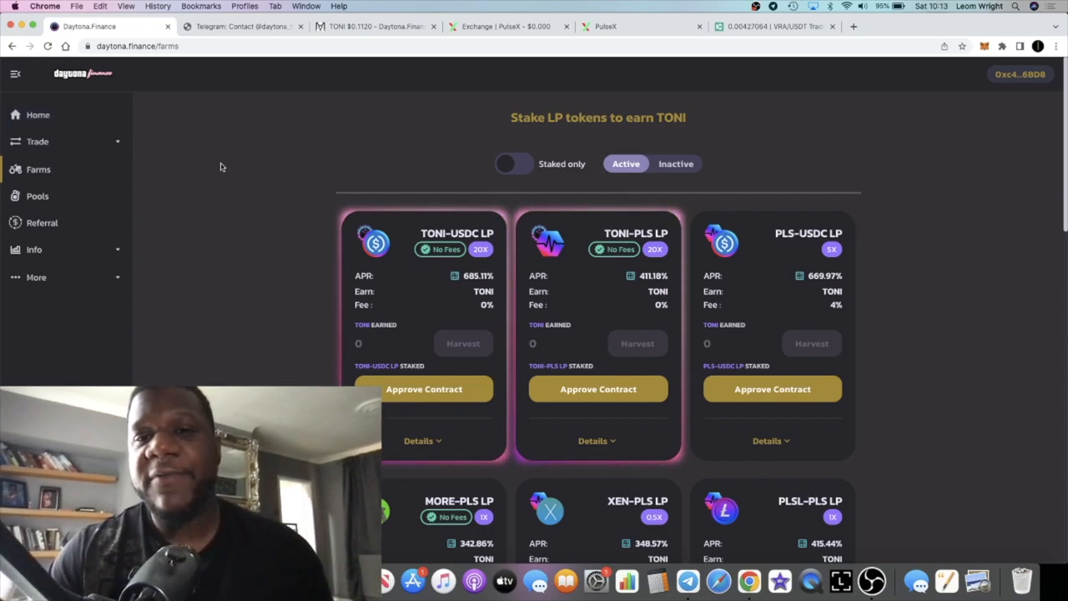